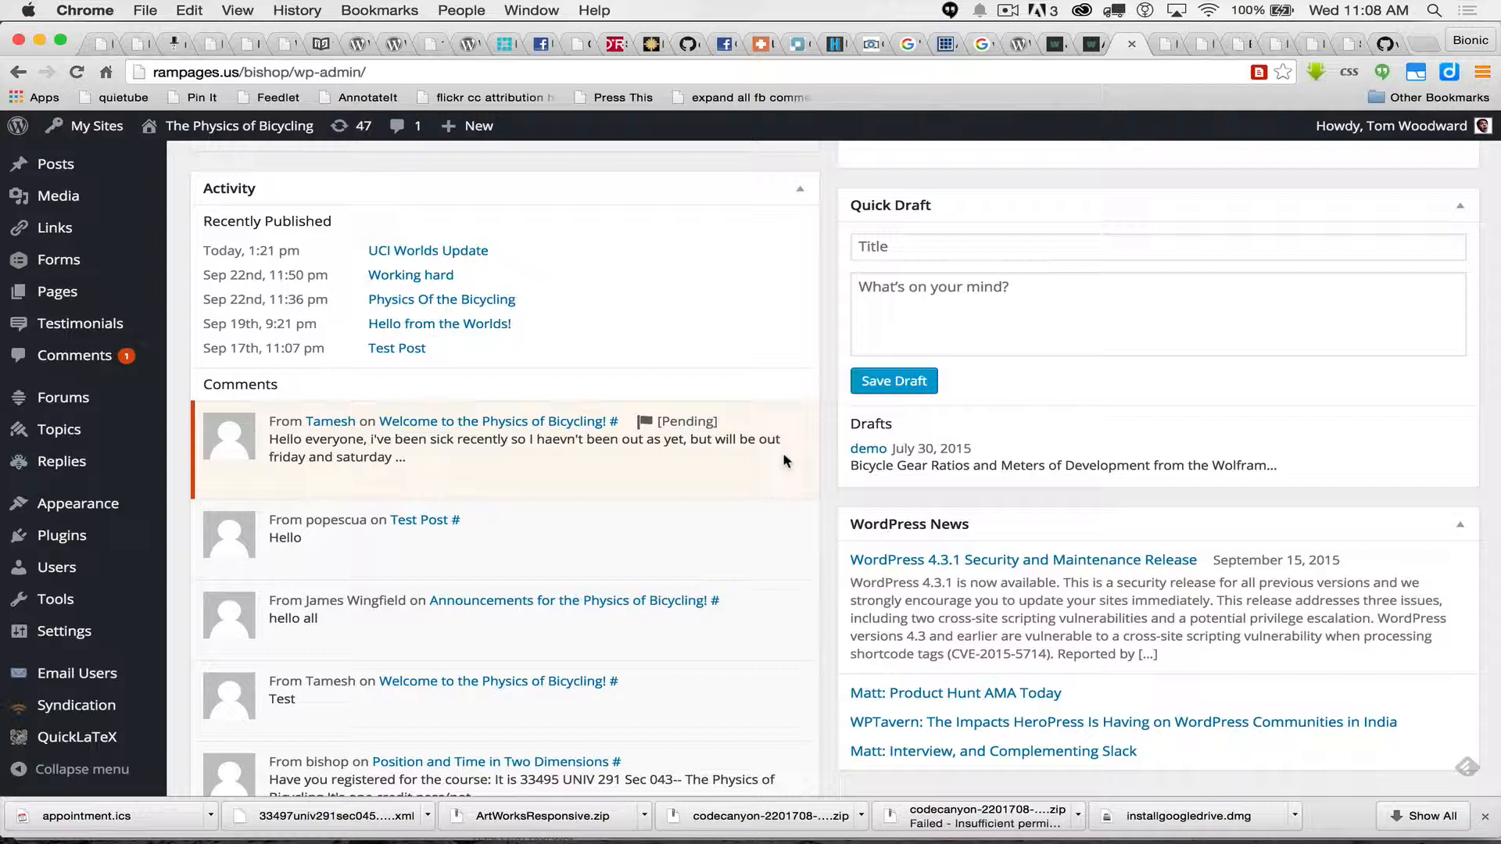
{"action": "mouse_move", "coordinate": [520, 457]}
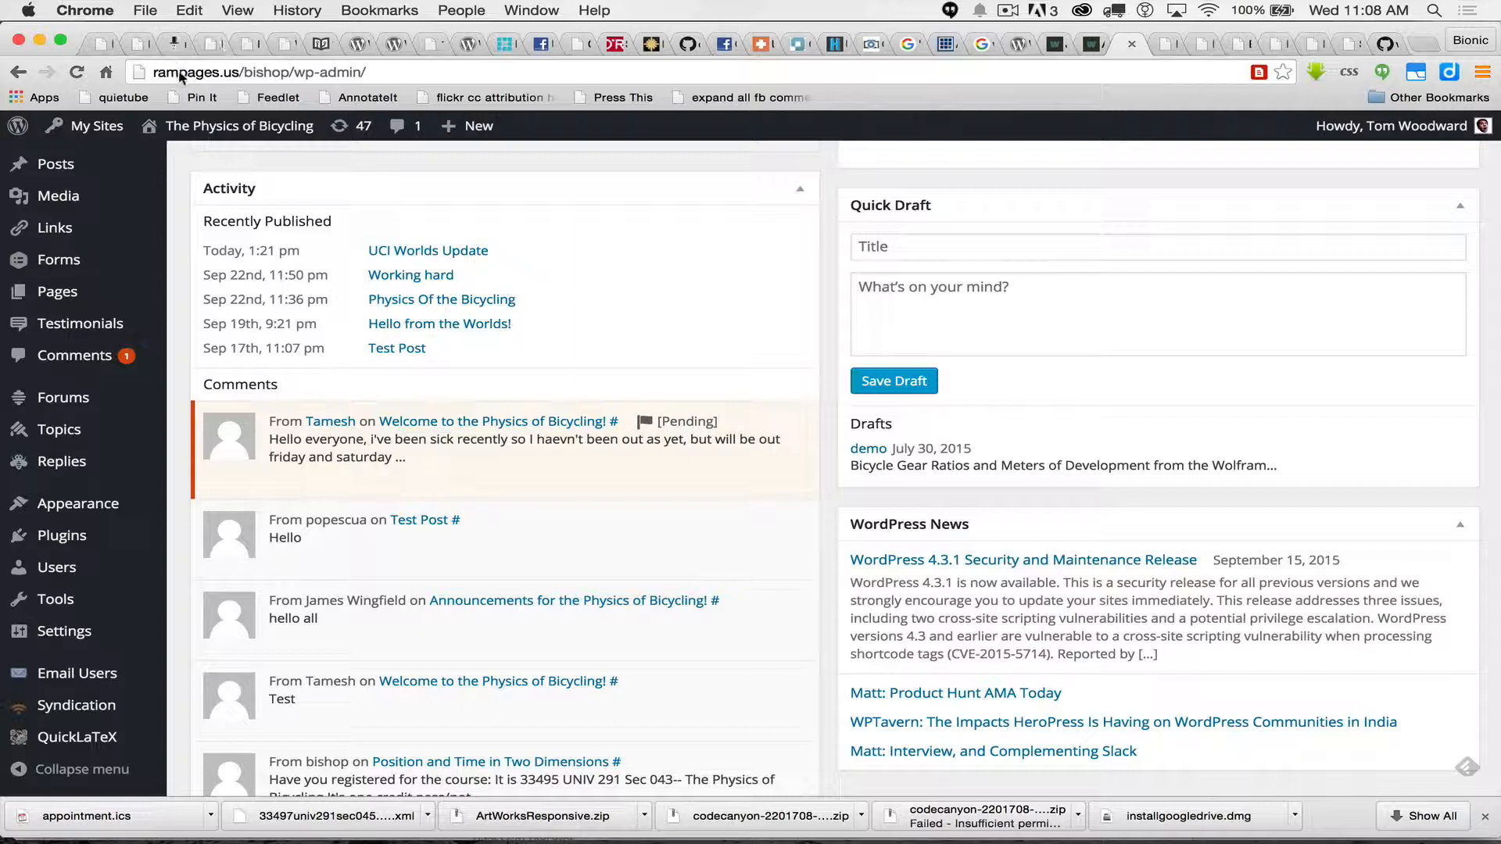
{"action": "mouse_move", "coordinate": [659, 304]}
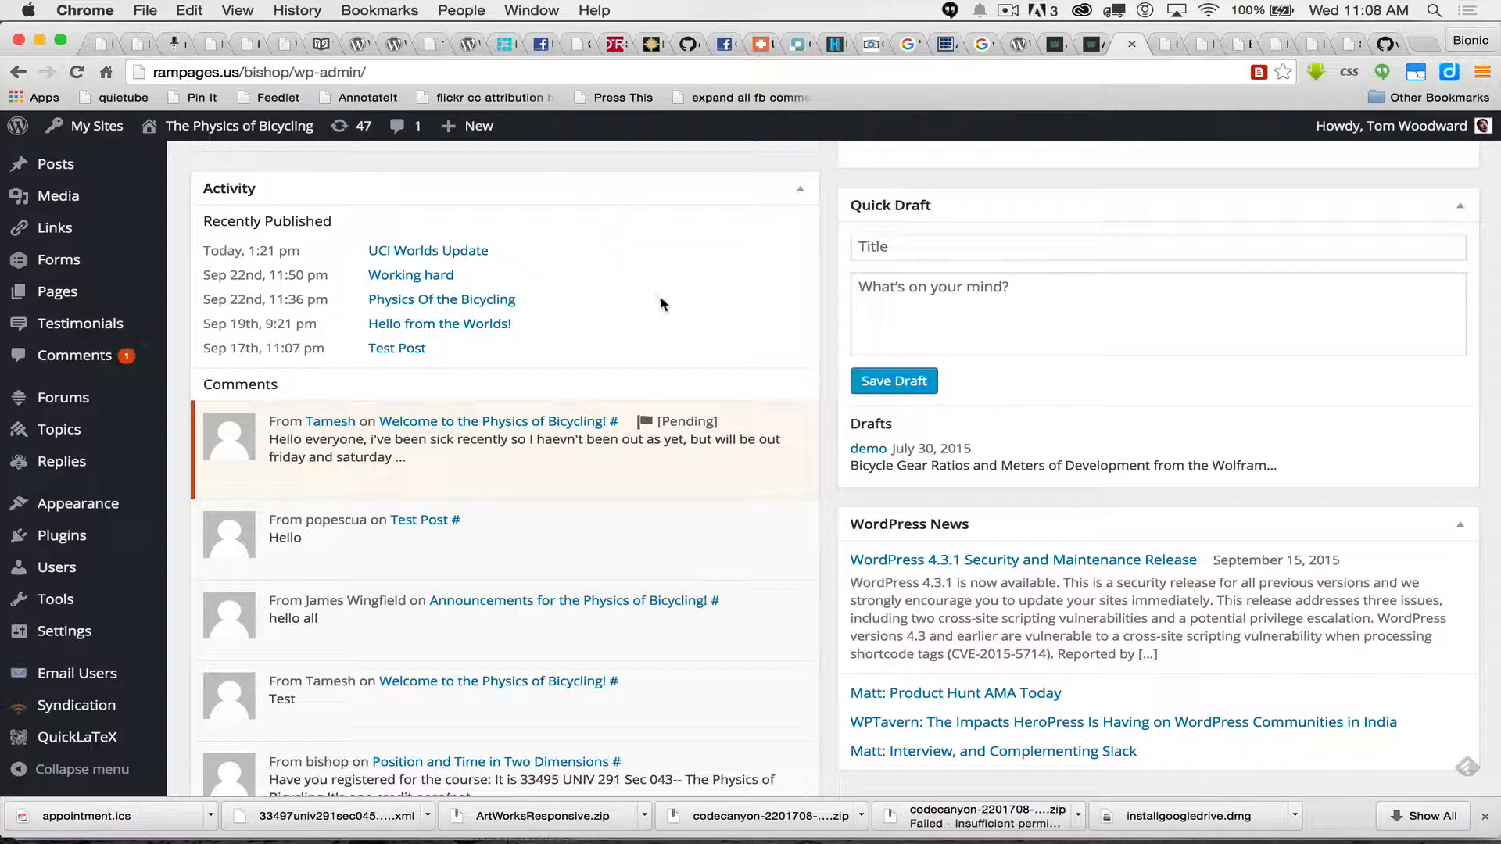
{"action": "mouse_move", "coordinate": [54, 547]}
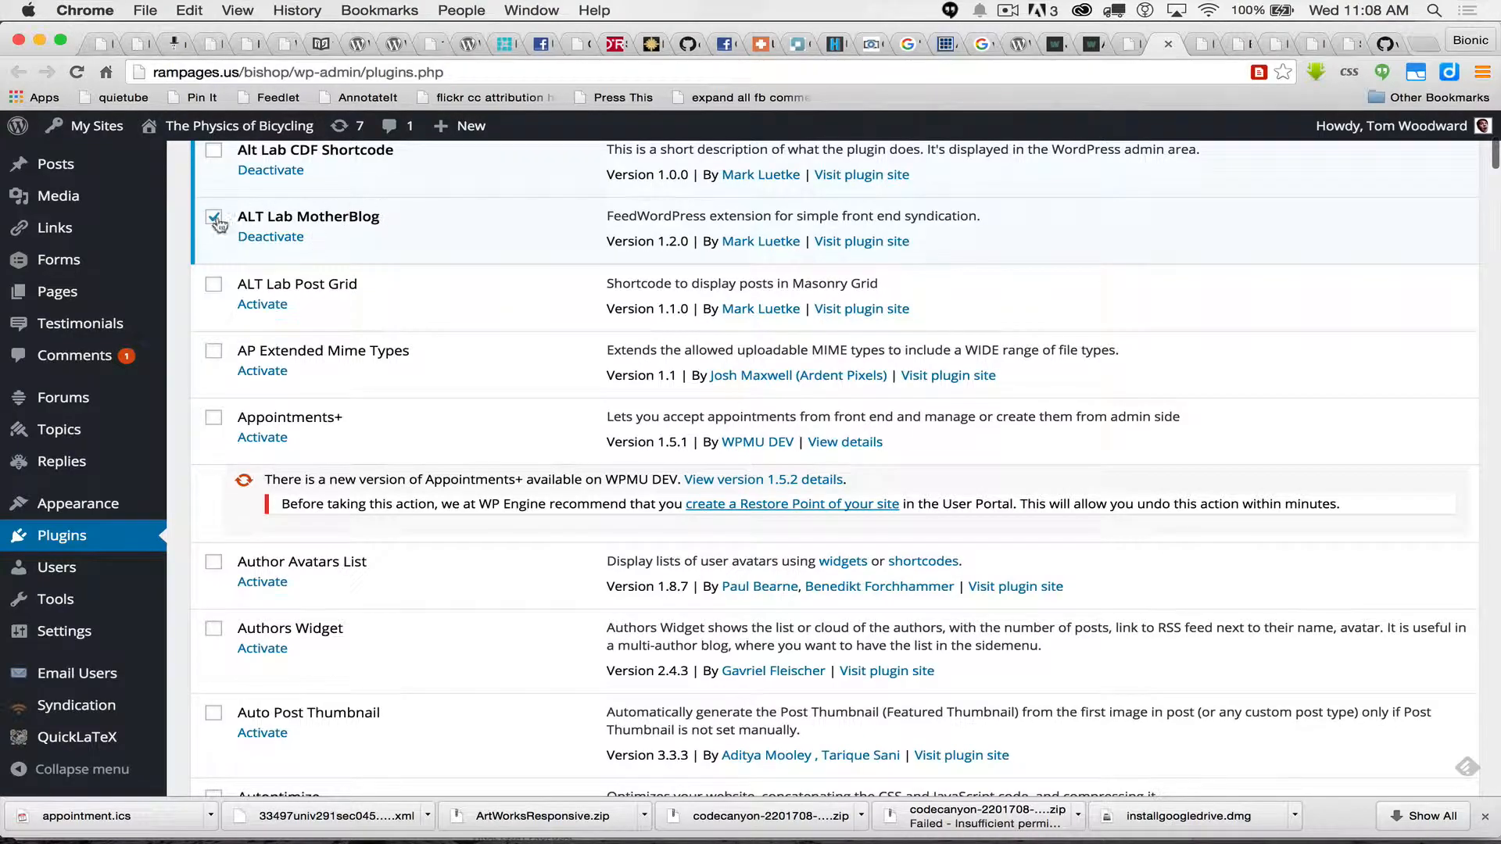
Step: Scroll the plugins list to verify ALT Lab MotherBlog and FeedWordPress are activated
{"action": "scroll", "scroll_direction": "down", "scroll_amount": 3}
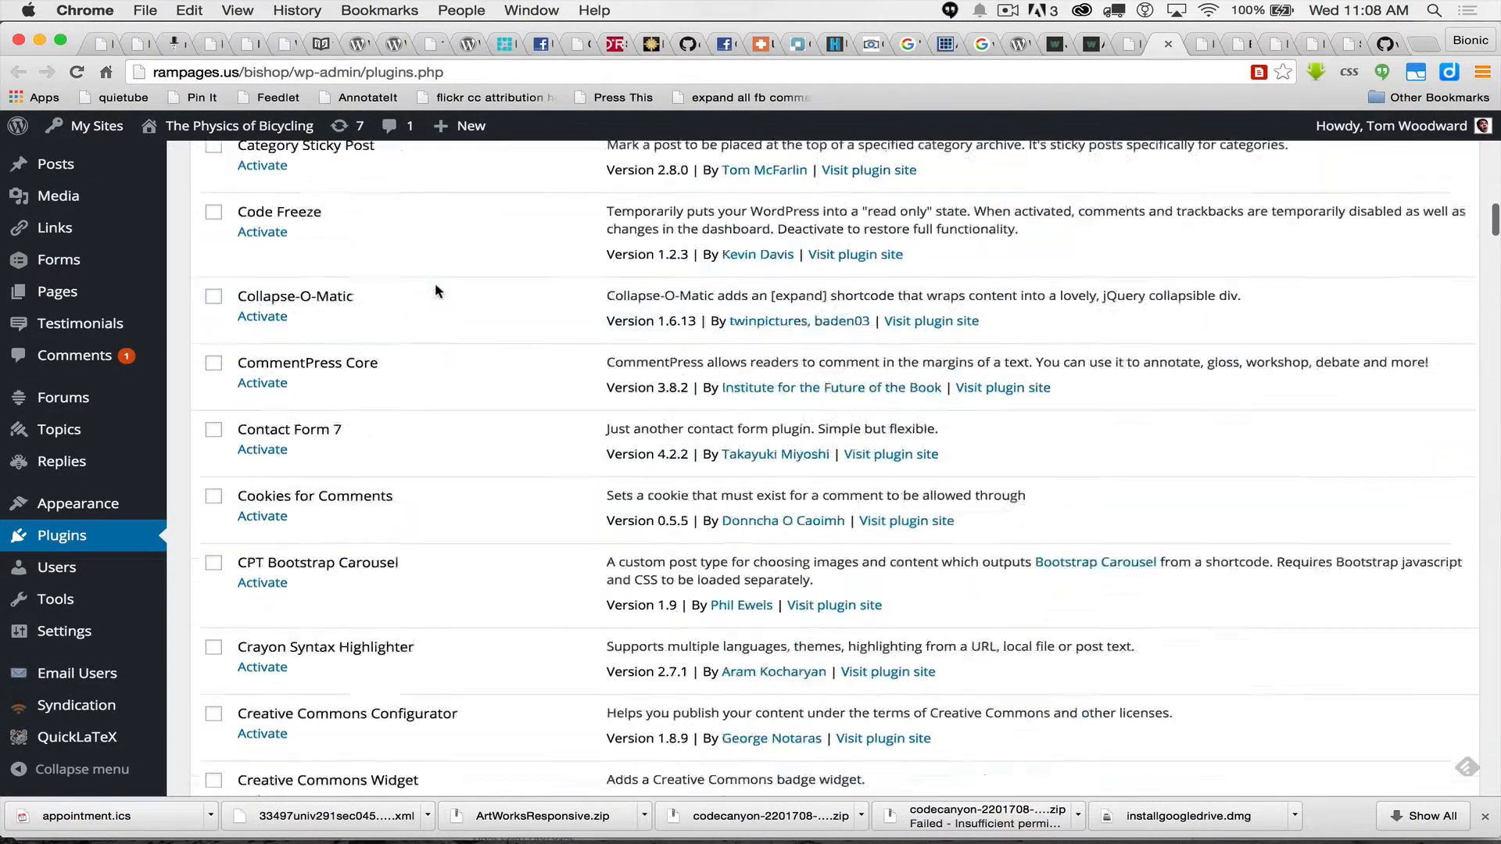
{"action": "scroll", "scroll_direction": "down", "scroll_amount": 3}
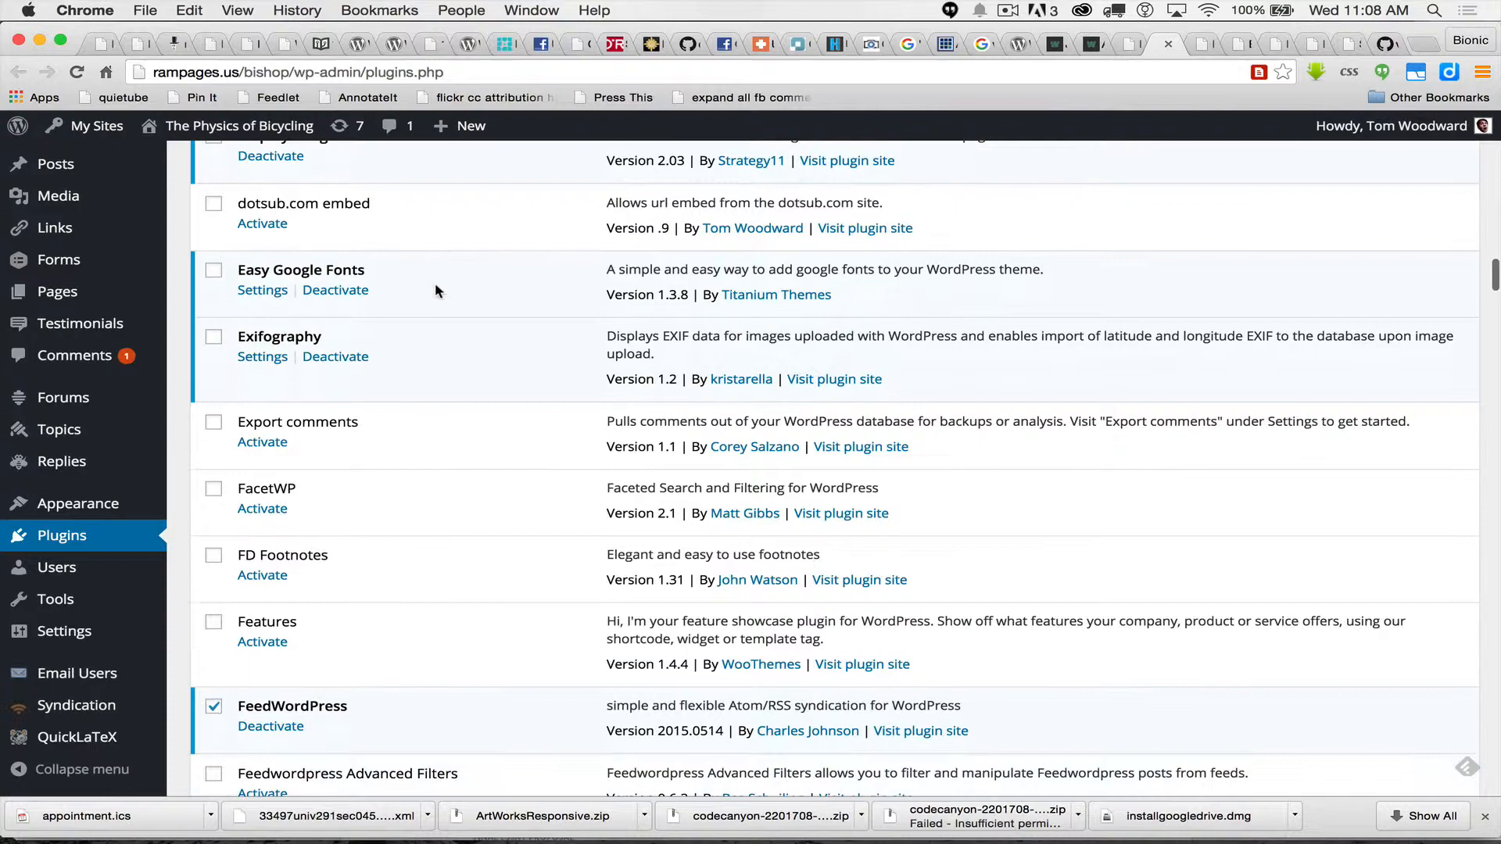
{"action": "scroll", "scroll_direction": "down", "scroll_amount": 3}
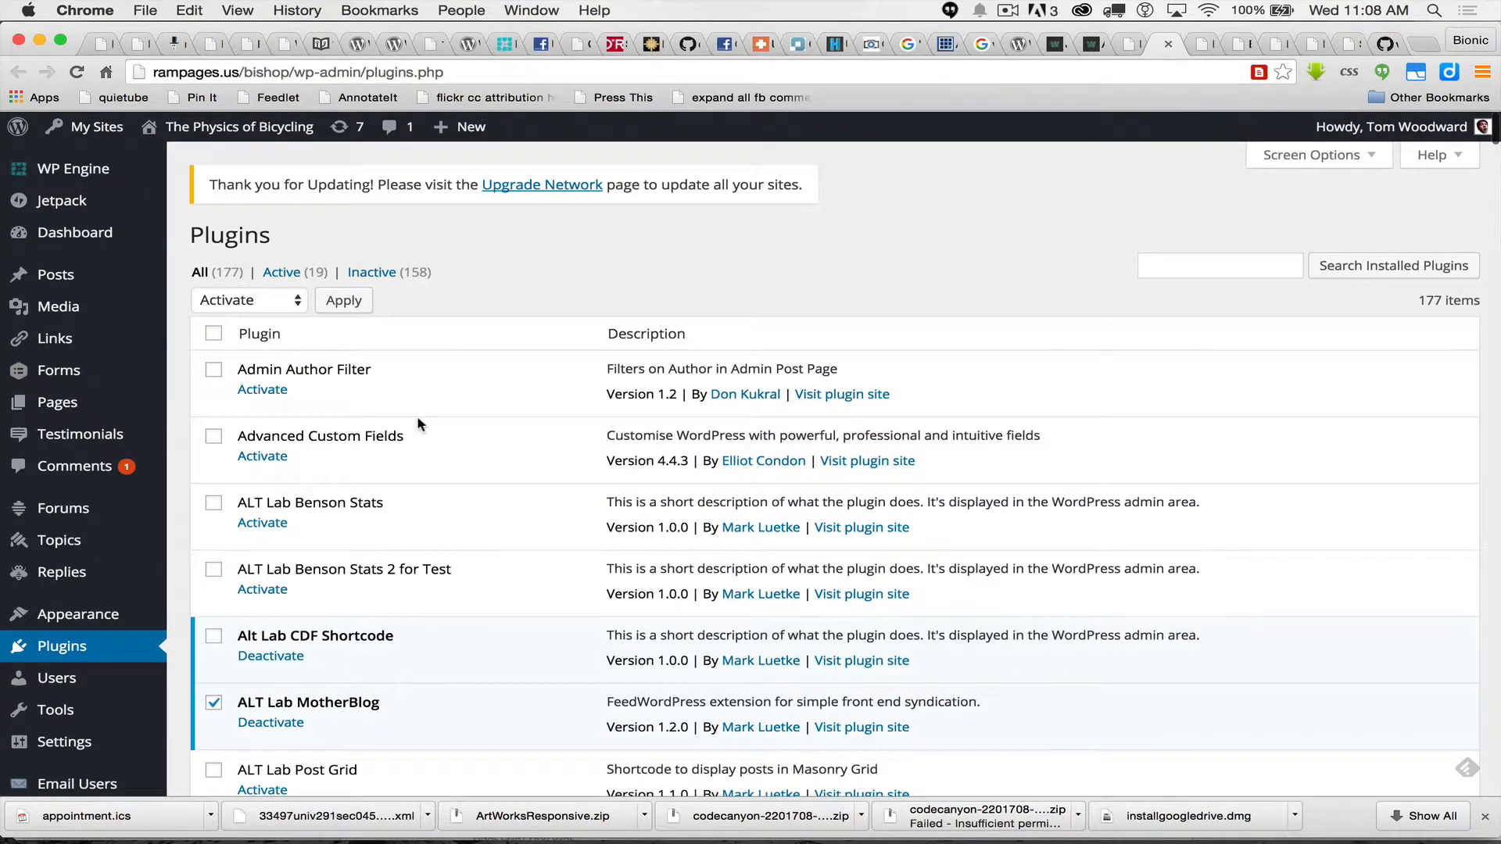
{"action": "left_click", "coordinate": [249, 299]}
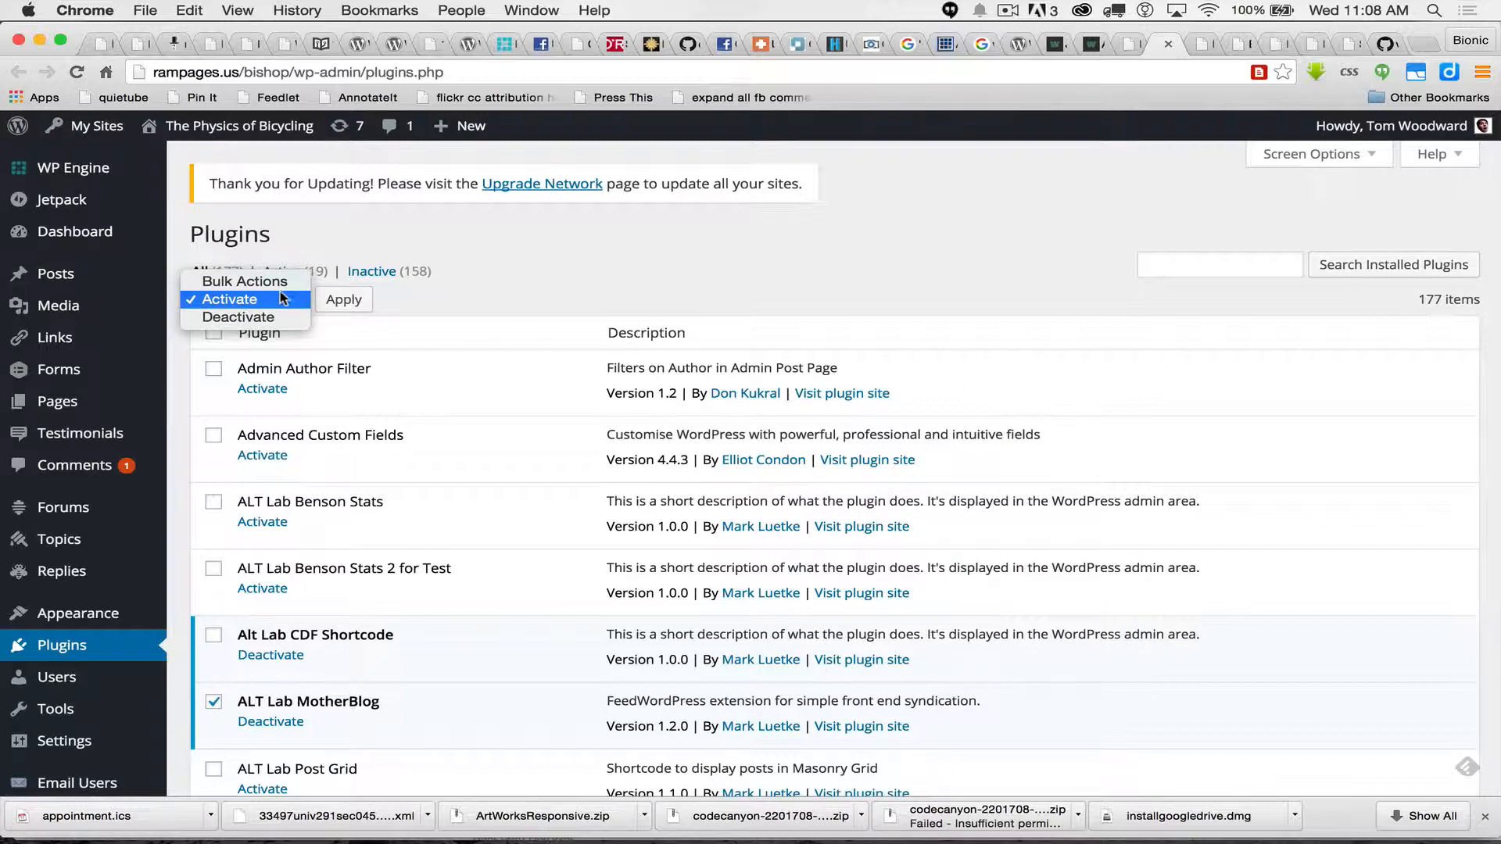
{"action": "left_click", "coordinate": [228, 300]}
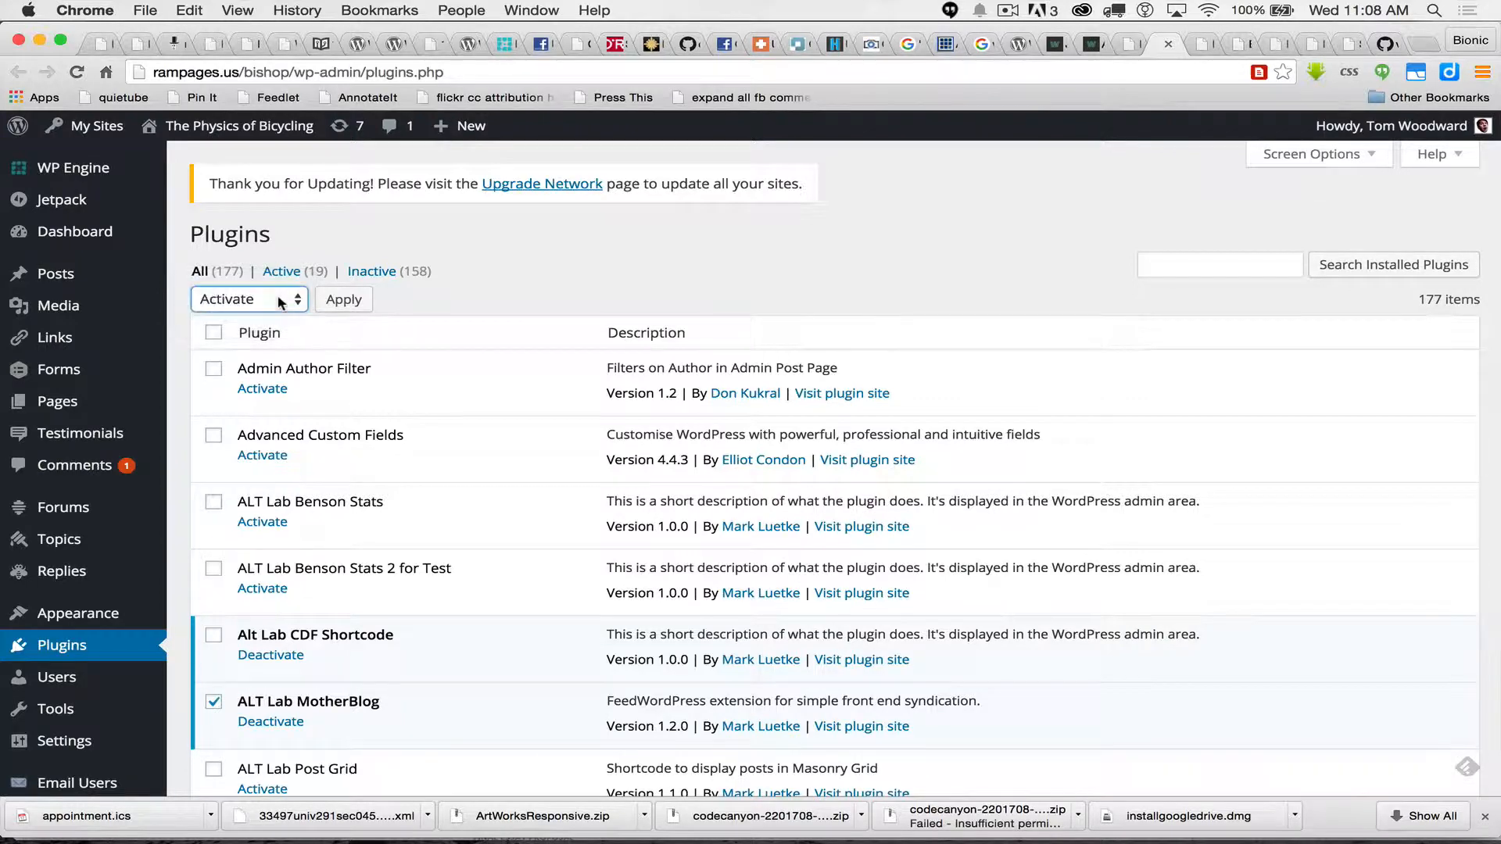
{"action": "mouse_move", "coordinate": [535, 465]}
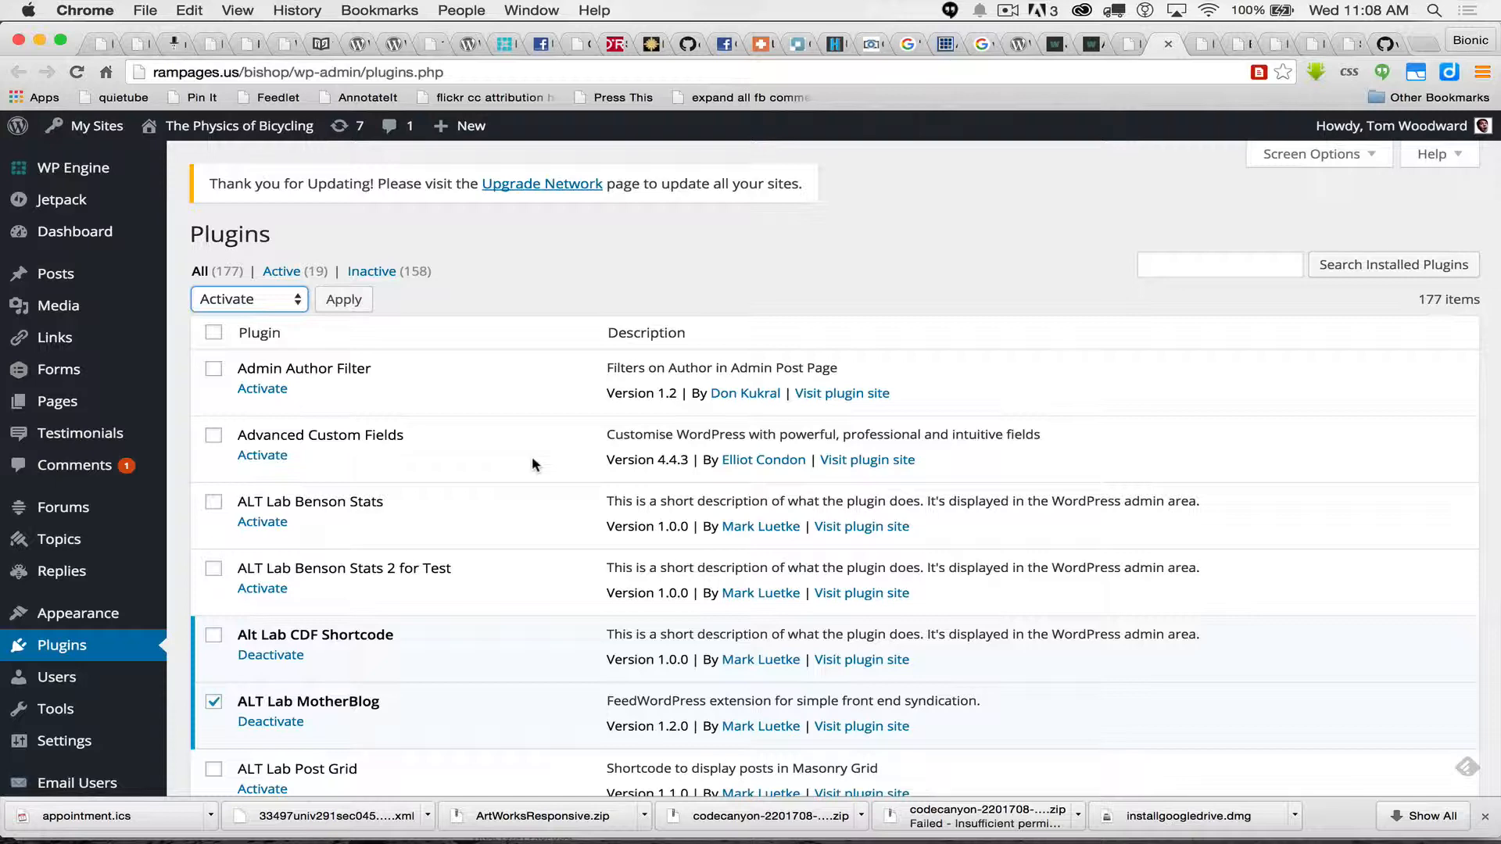
{"action": "scroll", "scroll_direction": "down", "scroll_amount": 3}
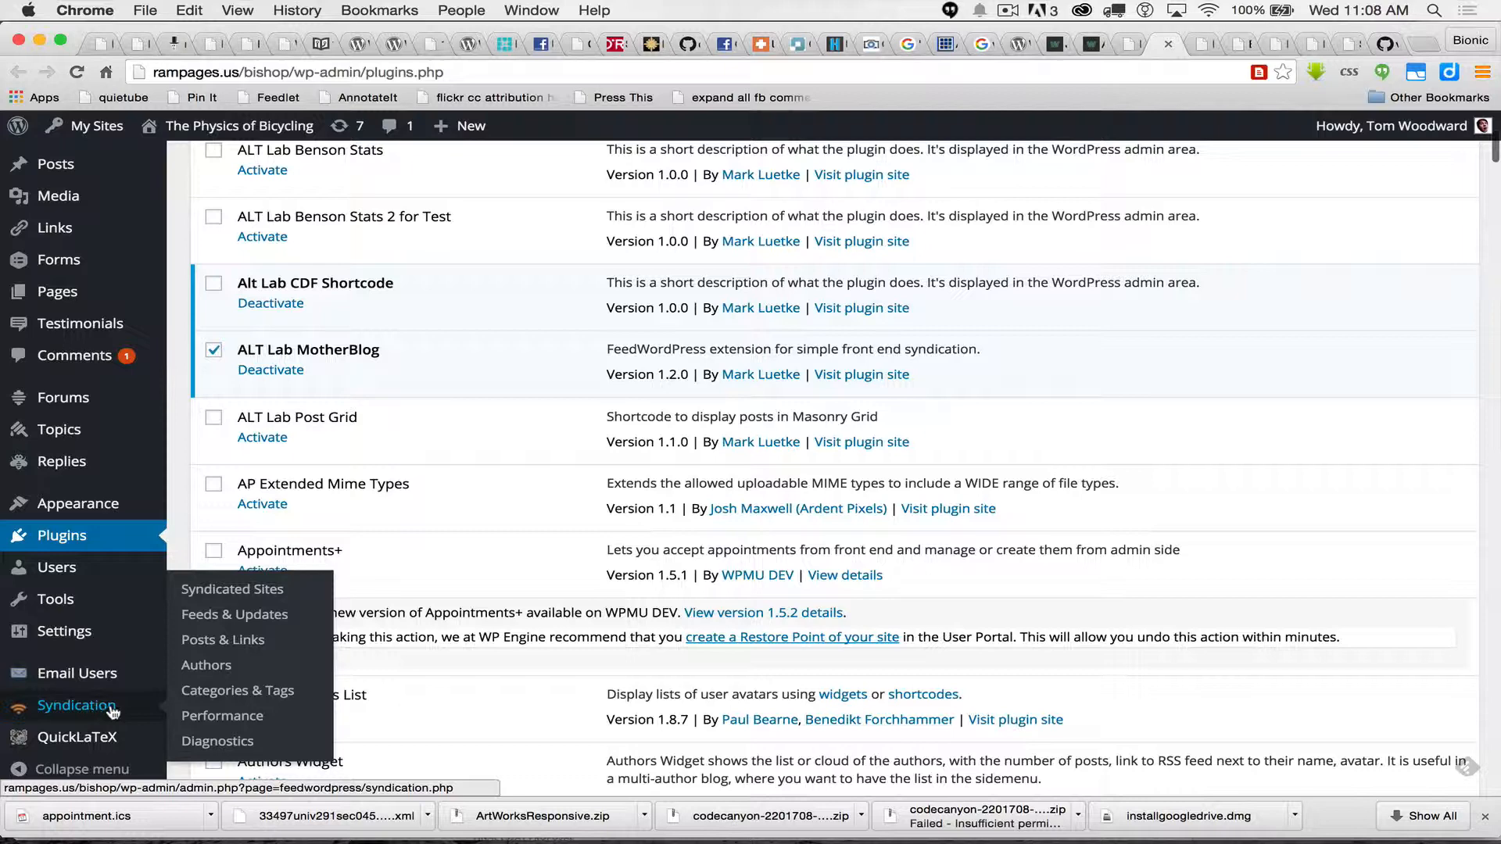
{"action": "mouse_move", "coordinate": [110, 712]}
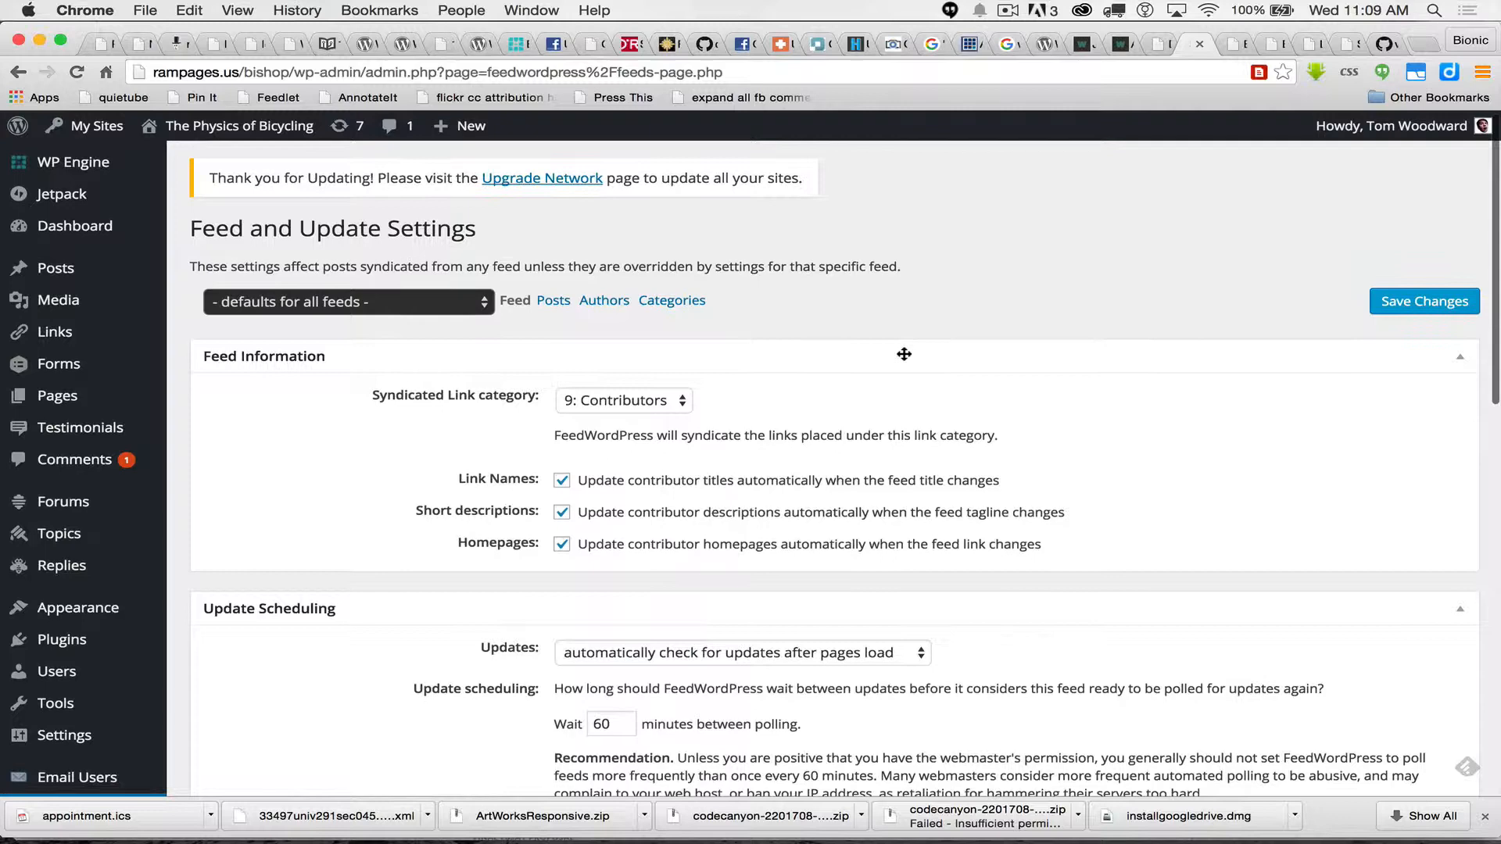
Step: Keep the Contributors link category and automatic update checks after page loads, then save
{"action": "scroll", "scroll_direction": "down", "scroll_amount": 3}
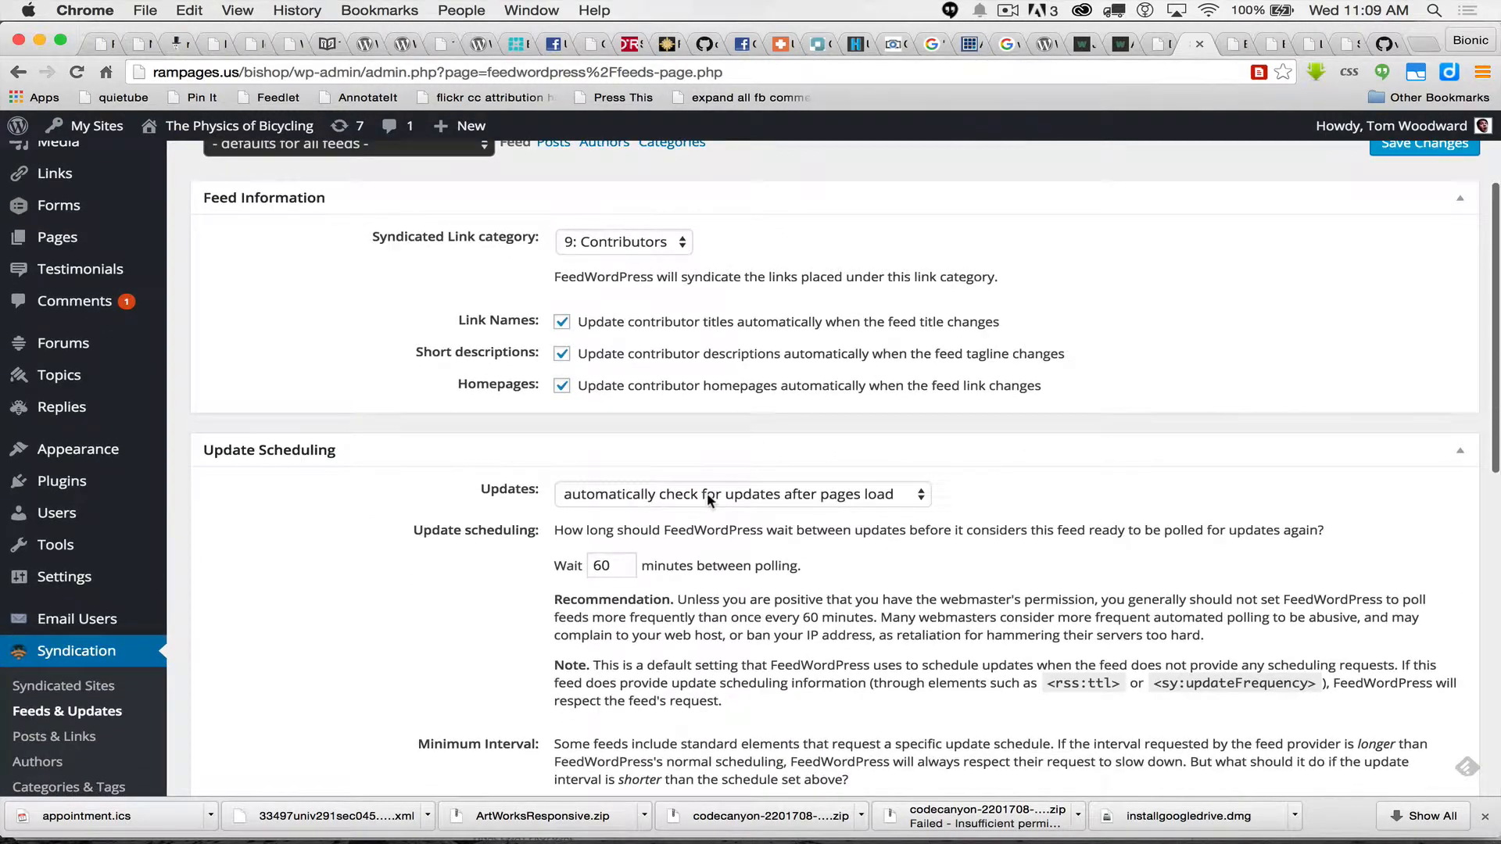
{"action": "left_click", "coordinate": [741, 495]}
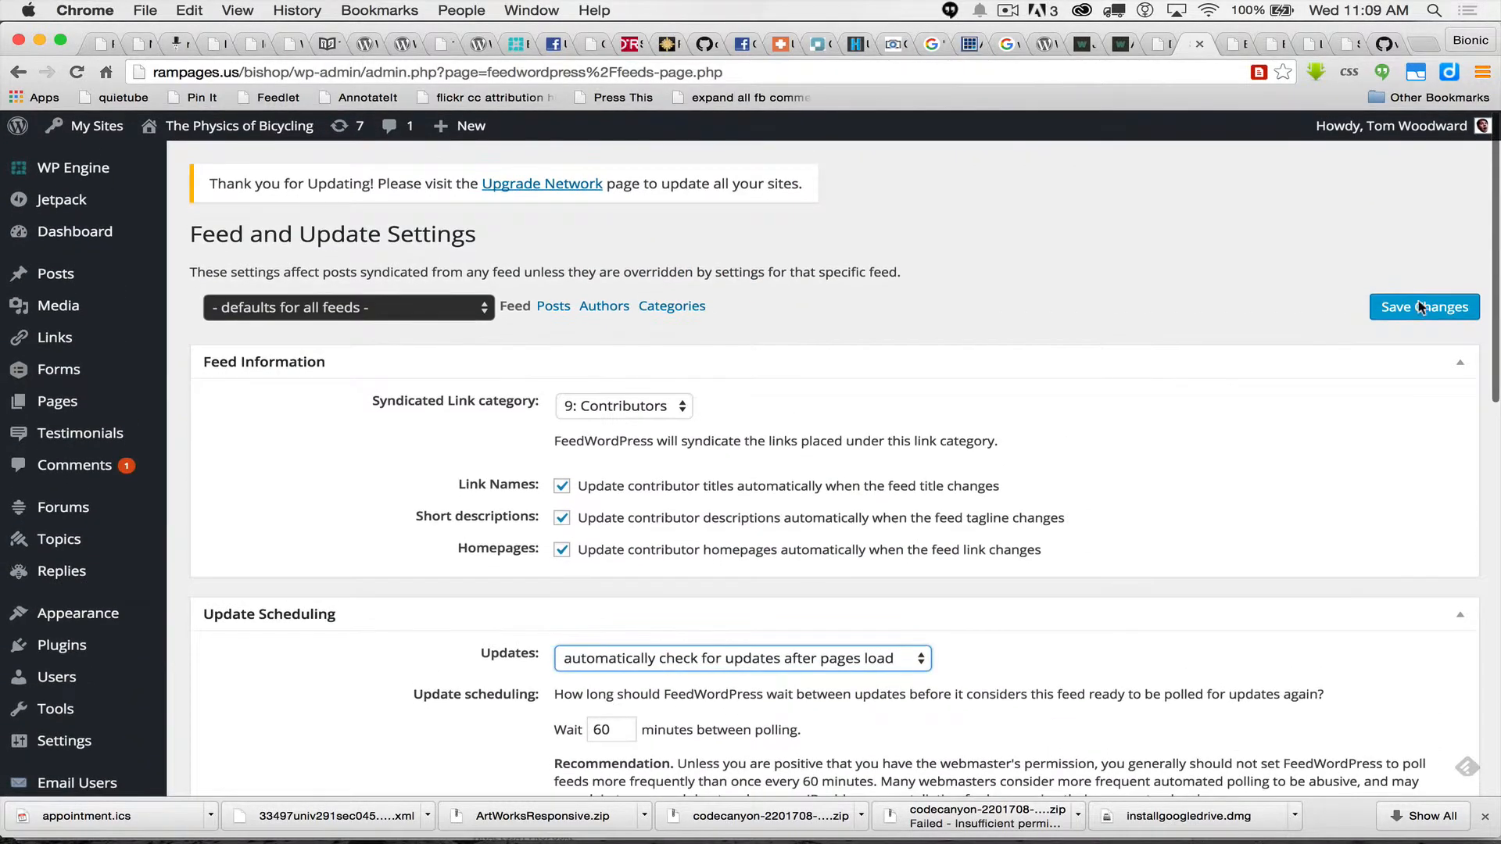
{"action": "left_click", "coordinate": [1425, 306]}
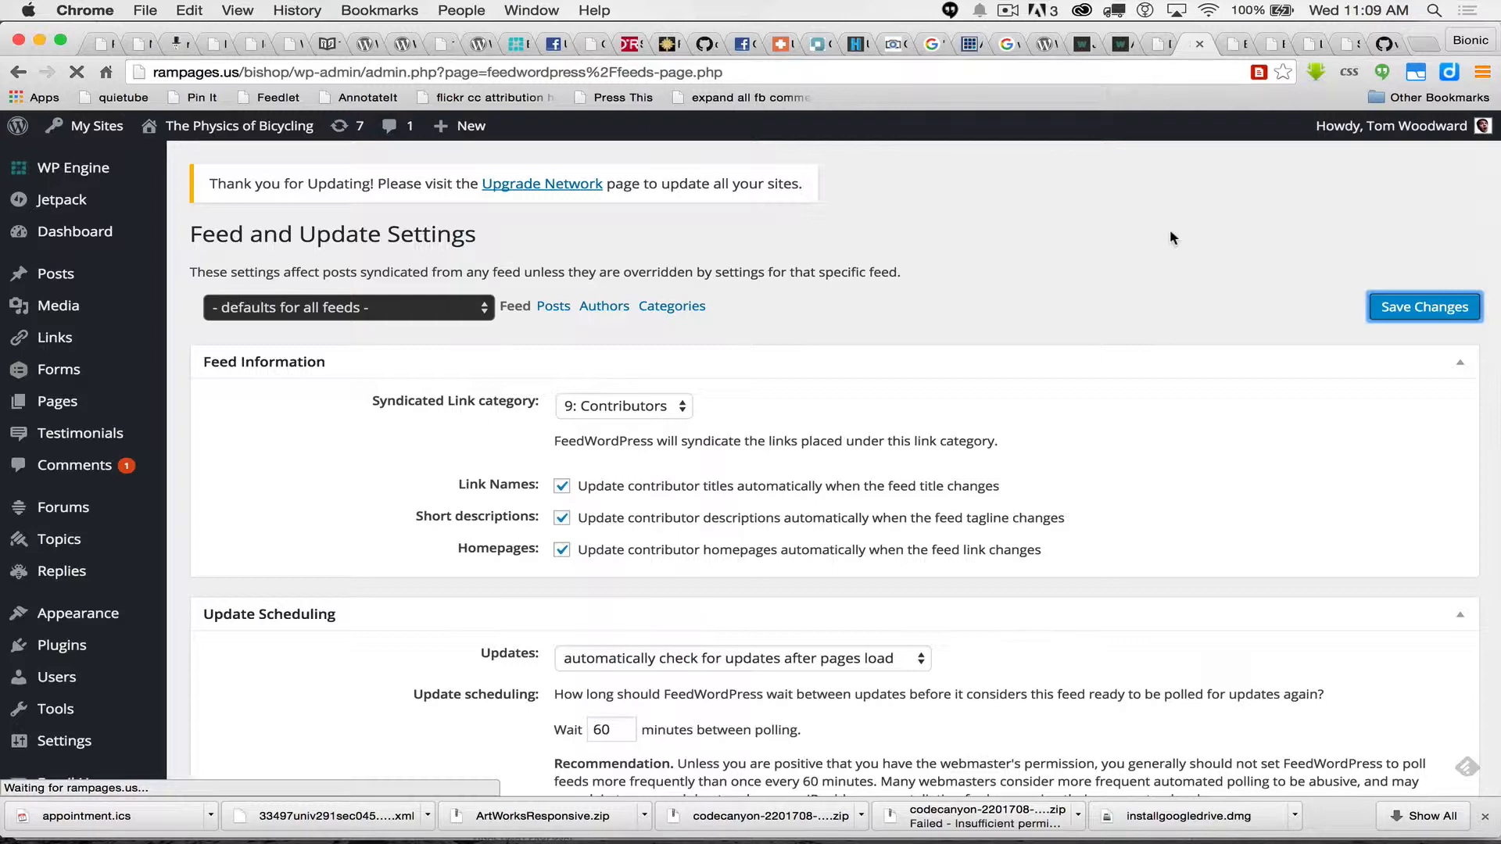
{"action": "left_click", "coordinate": [1425, 306]}
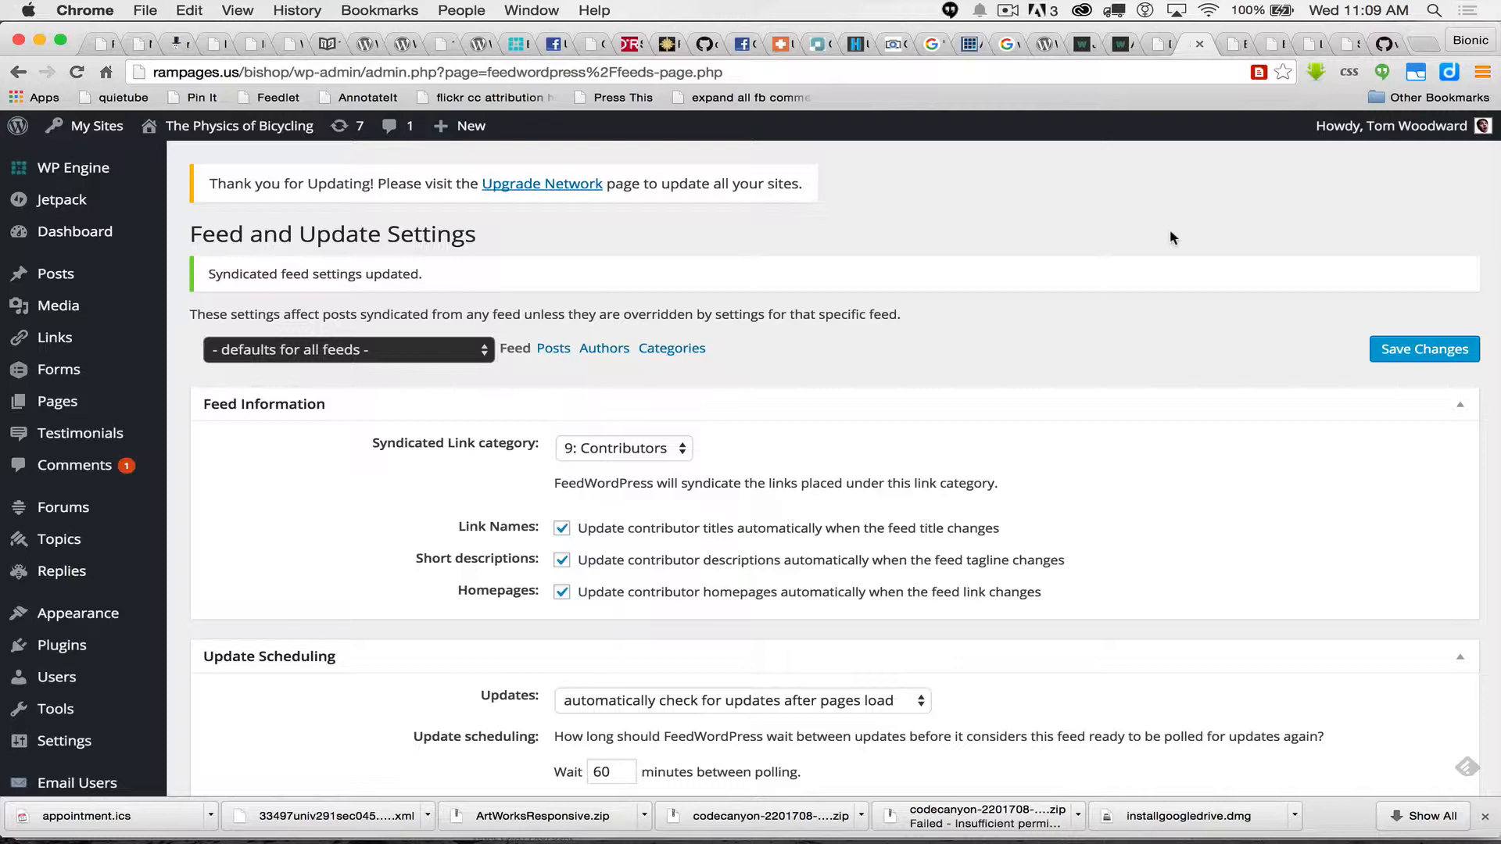
{"action": "mouse_move", "coordinate": [1154, 312]}
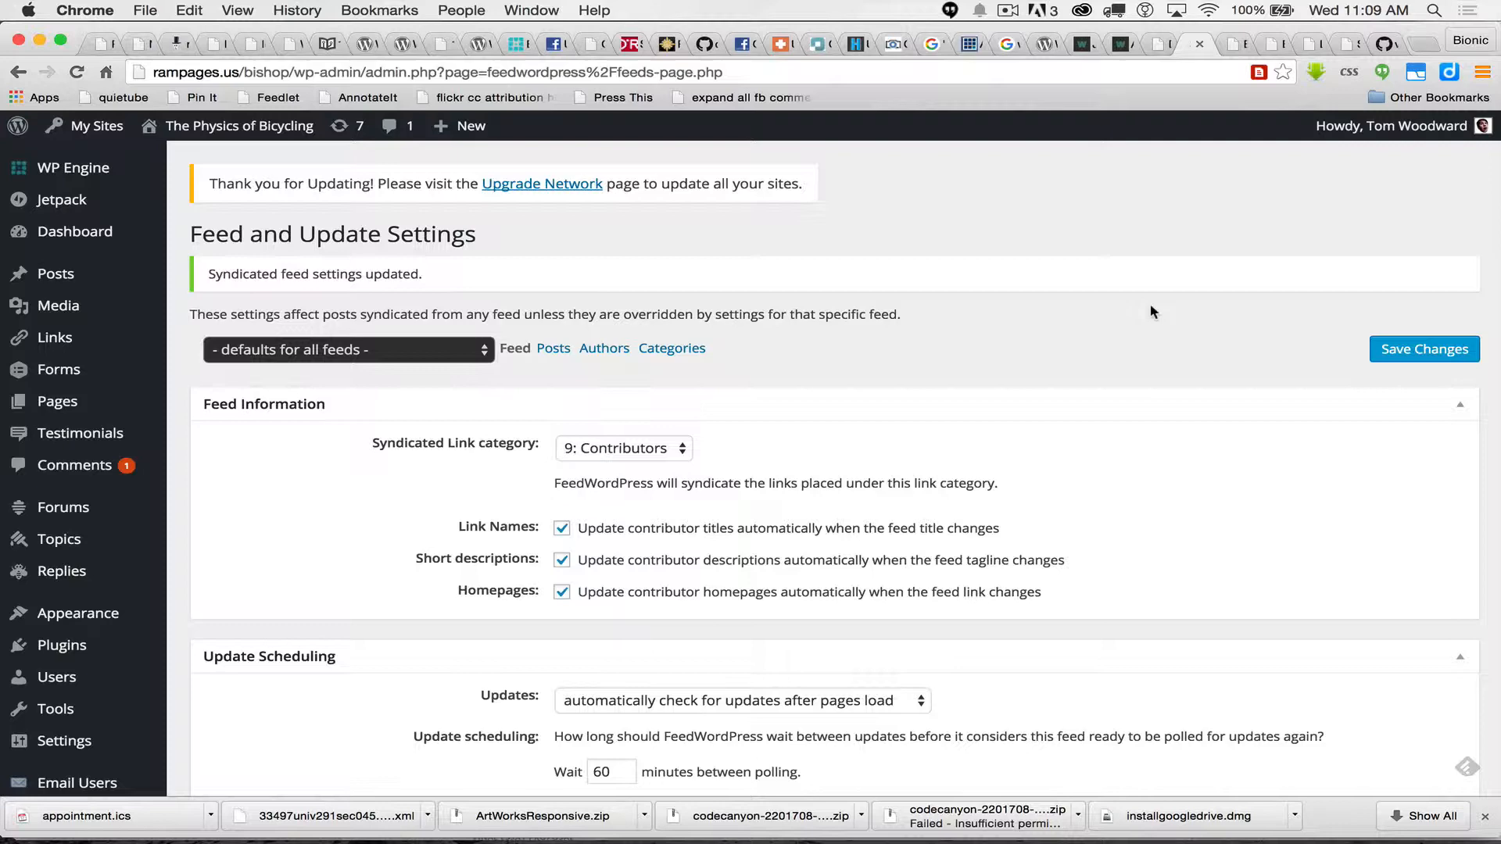
{"action": "mouse_move", "coordinate": [1233, 43]}
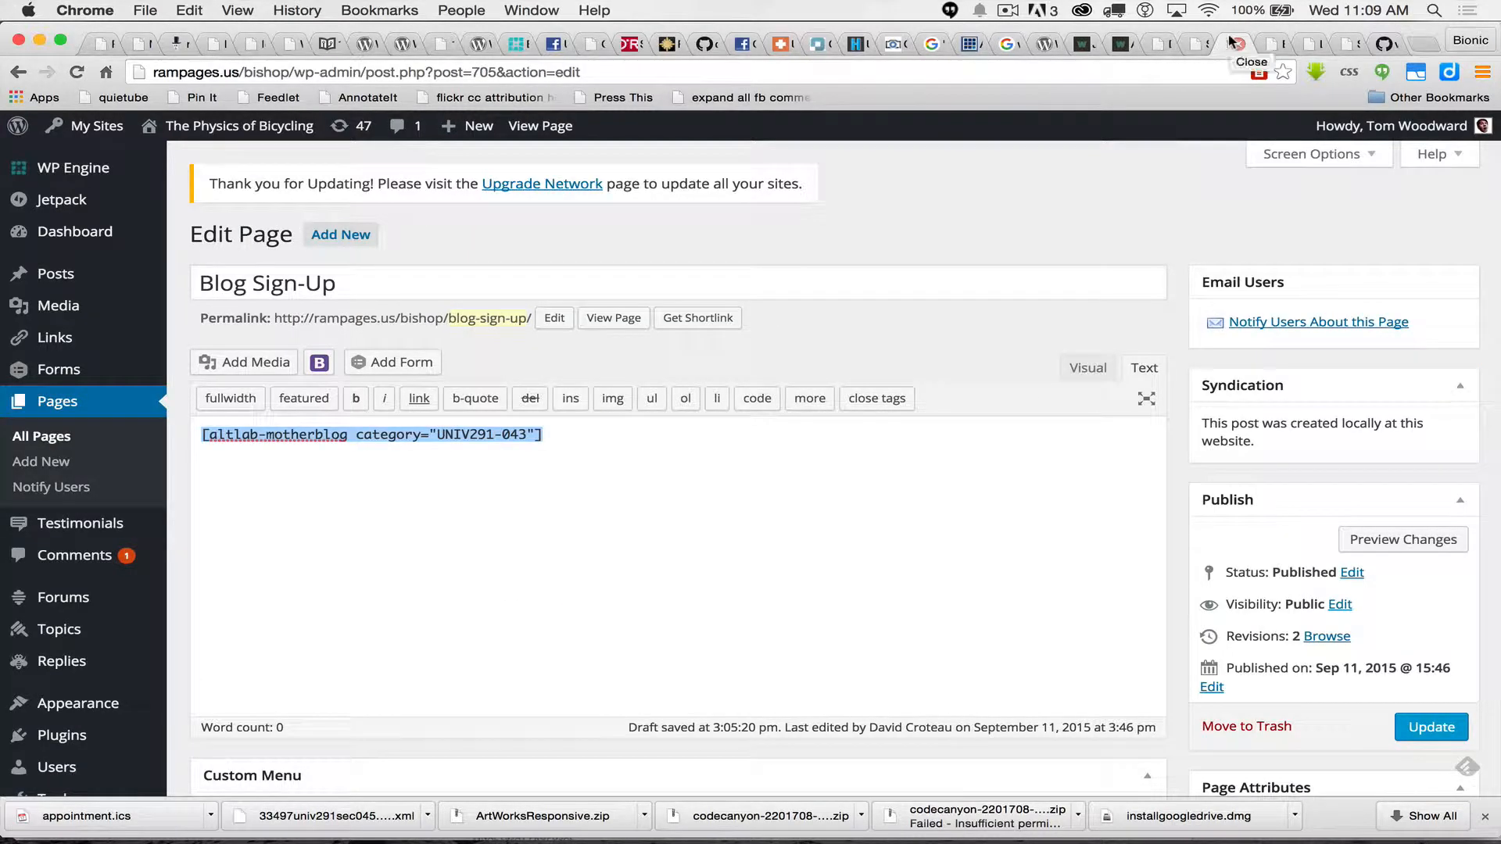
{"action": "mouse_move", "coordinate": [42, 419]}
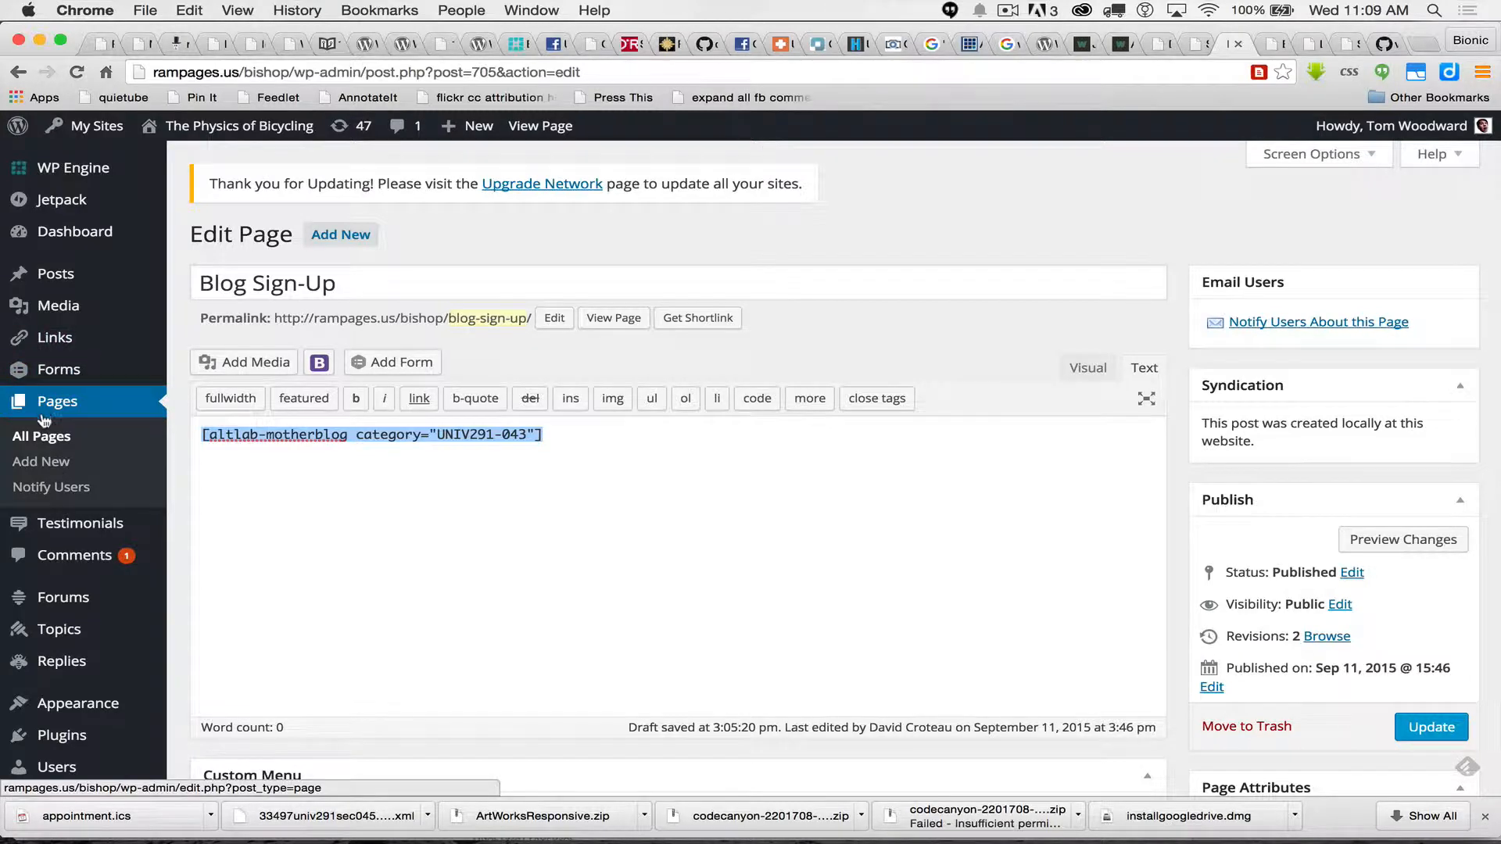
Step: Add [altlab-motherblog category="UNIV291-043"] to the Blog Sign-Up page content
{"action": "left_click", "coordinate": [301, 283]}
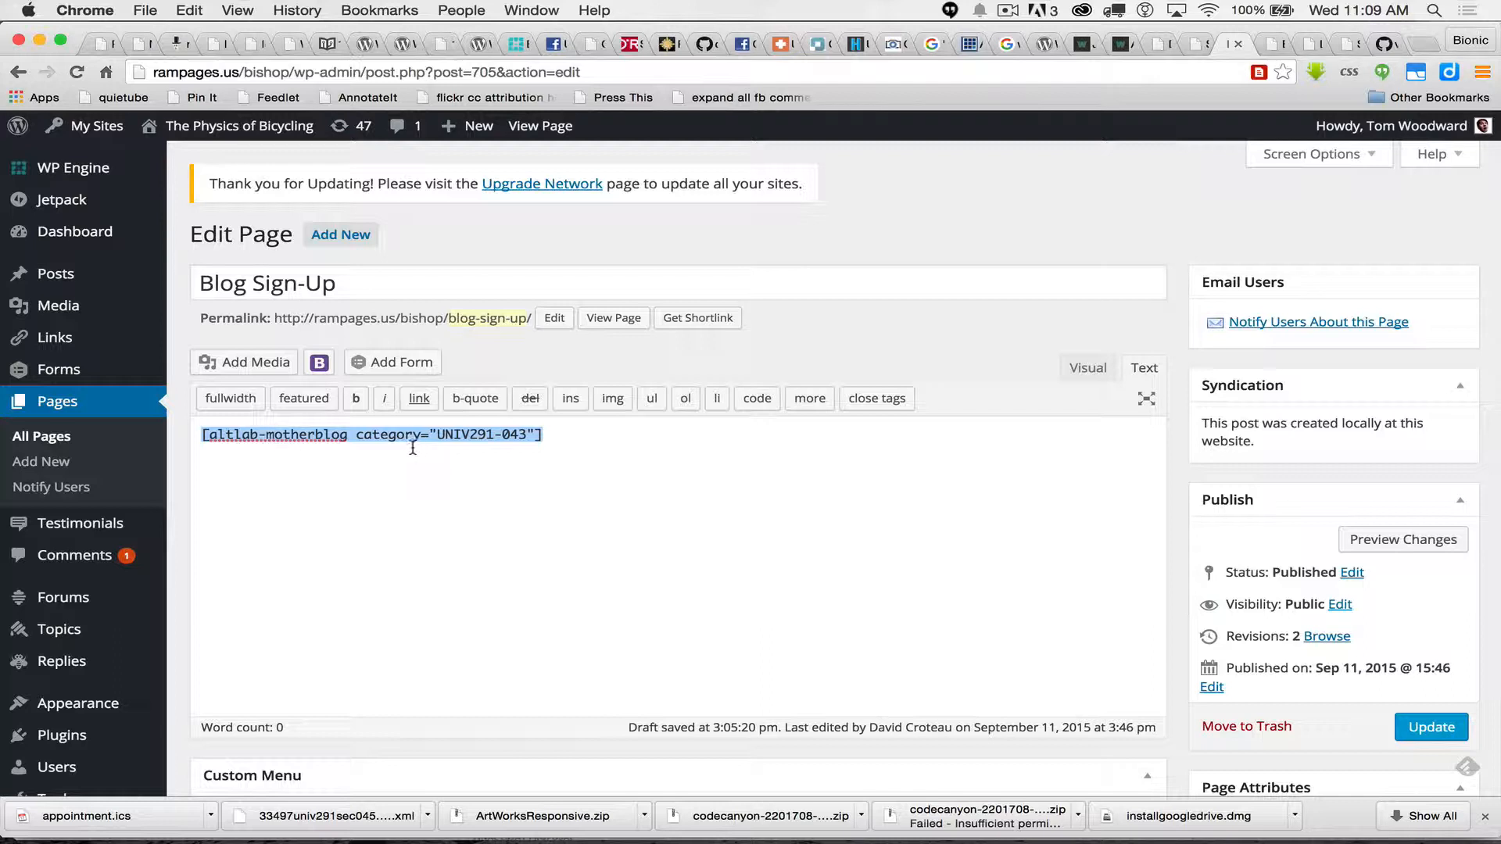
{"action": "mouse_move", "coordinate": [460, 482]}
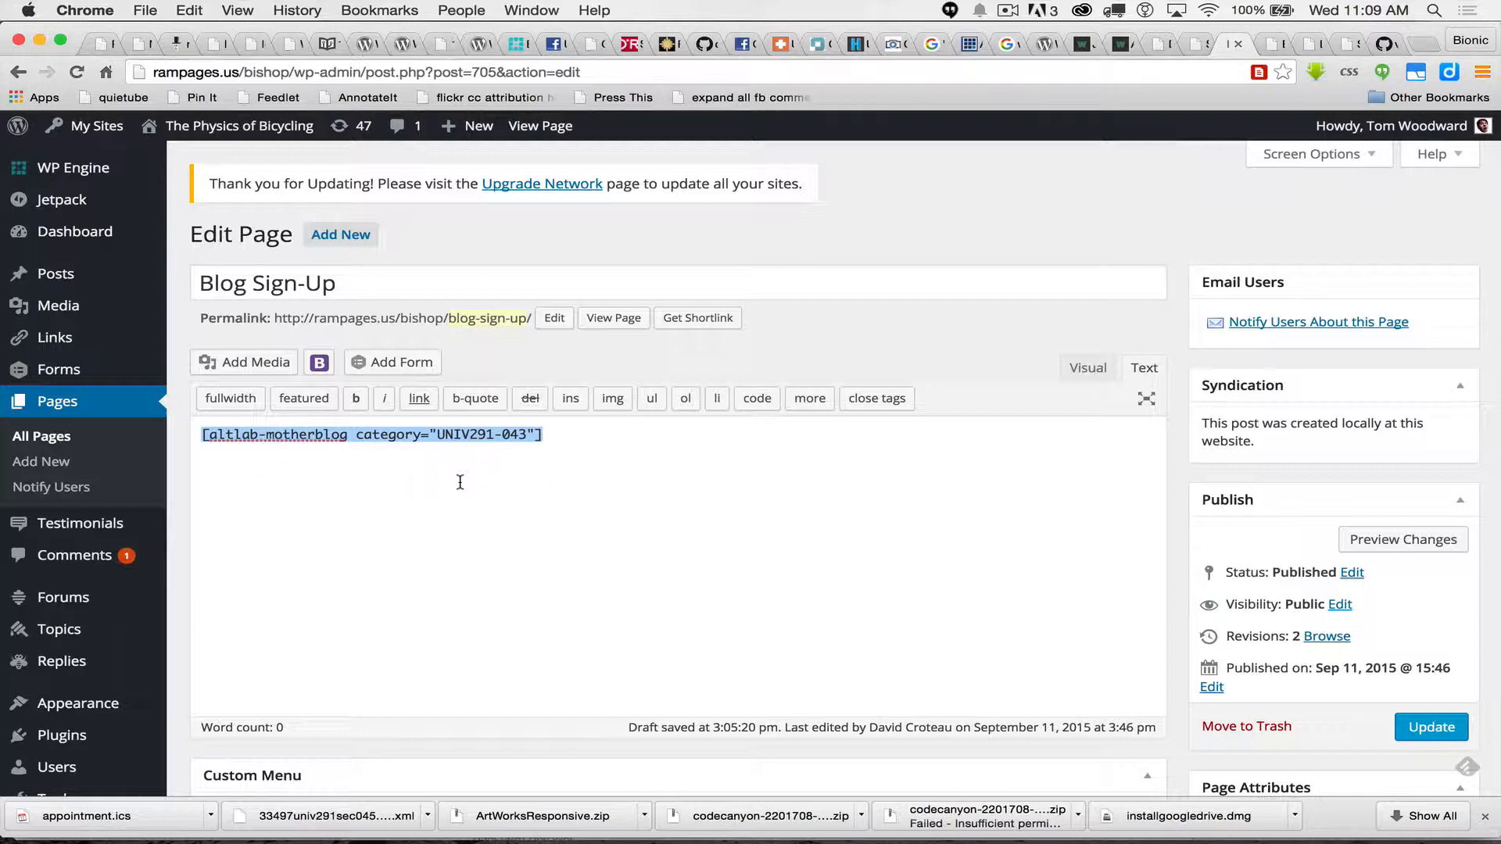
{"action": "double_click", "coordinate": [463, 434]}
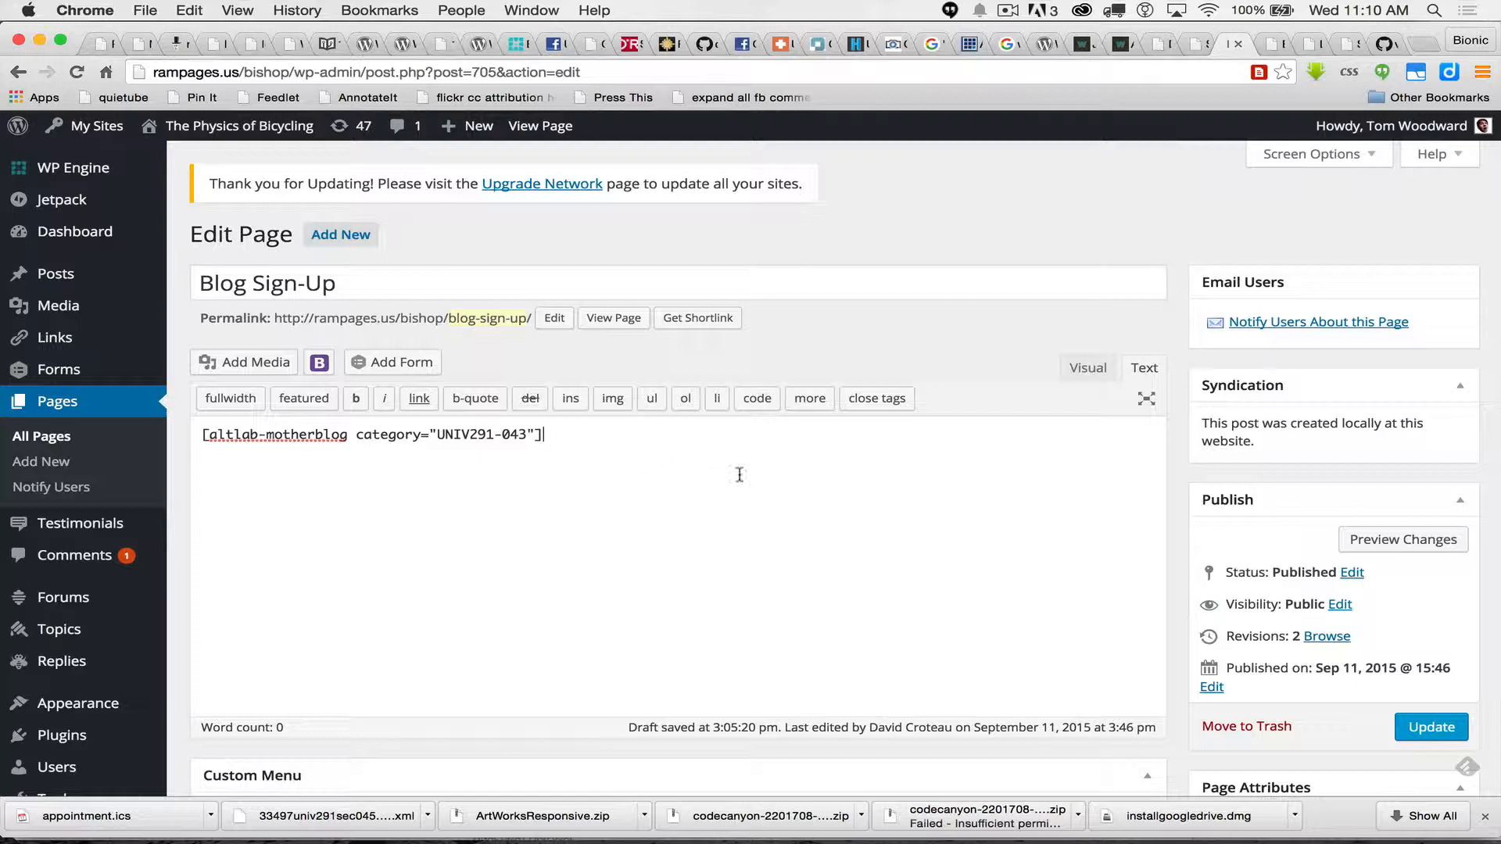
{"action": "mouse_move", "coordinate": [977, 311]}
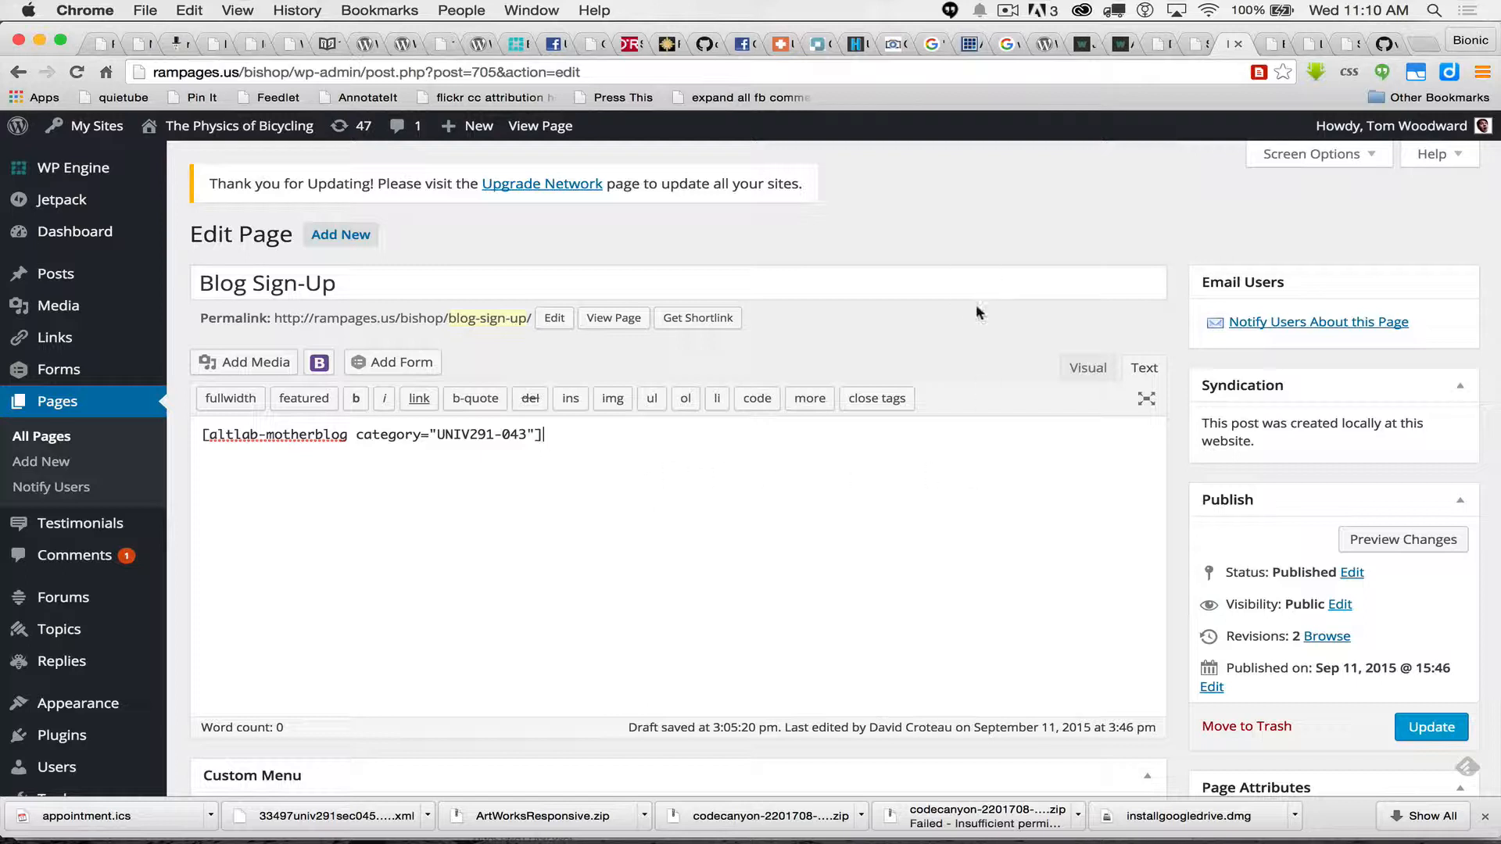
{"action": "mouse_move", "coordinate": [797, 318]}
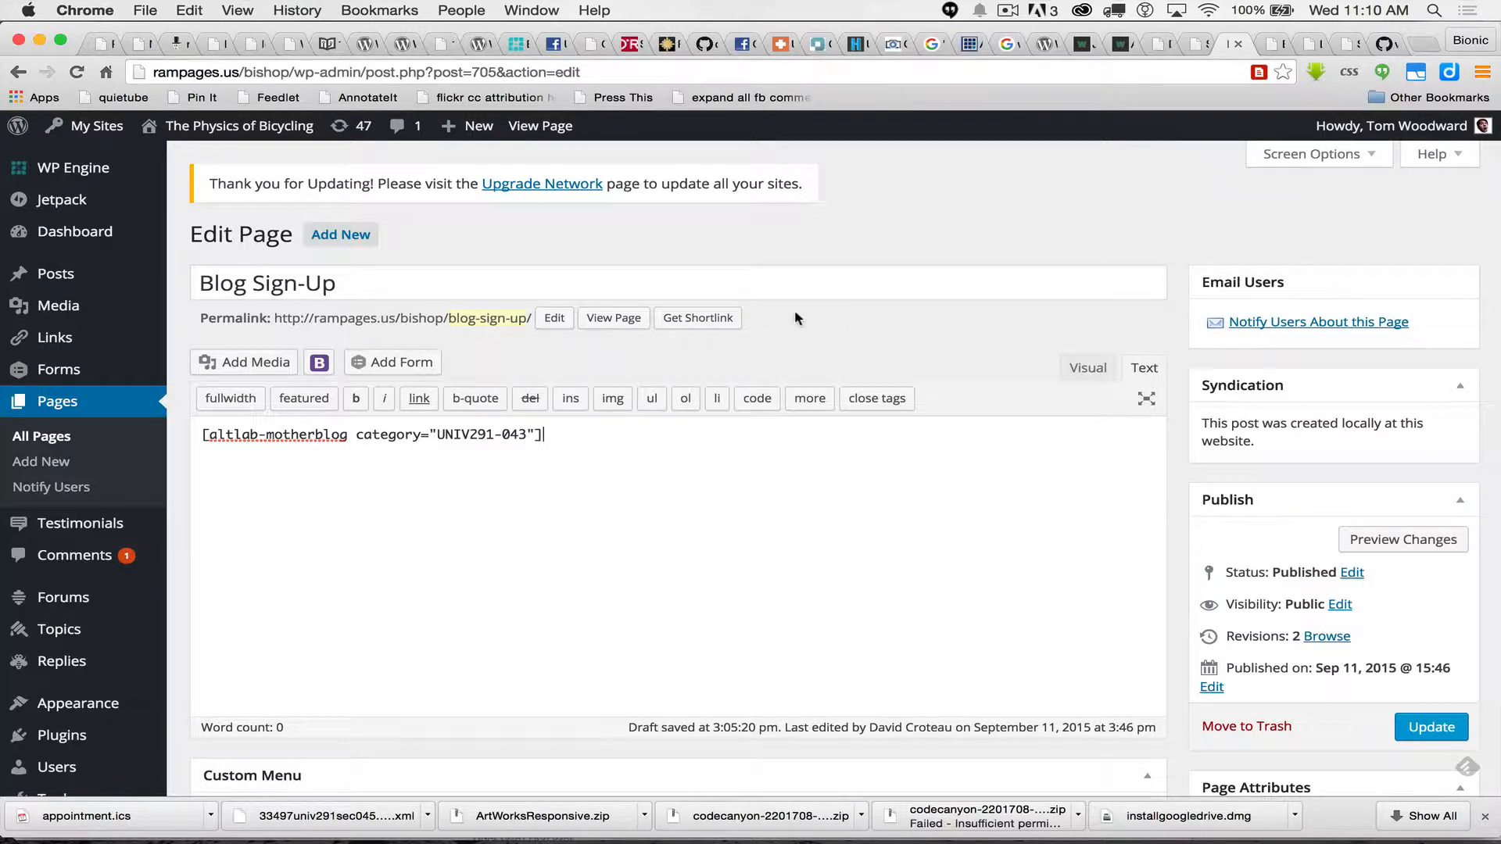
{"action": "mouse_move", "coordinate": [1100, 29]}
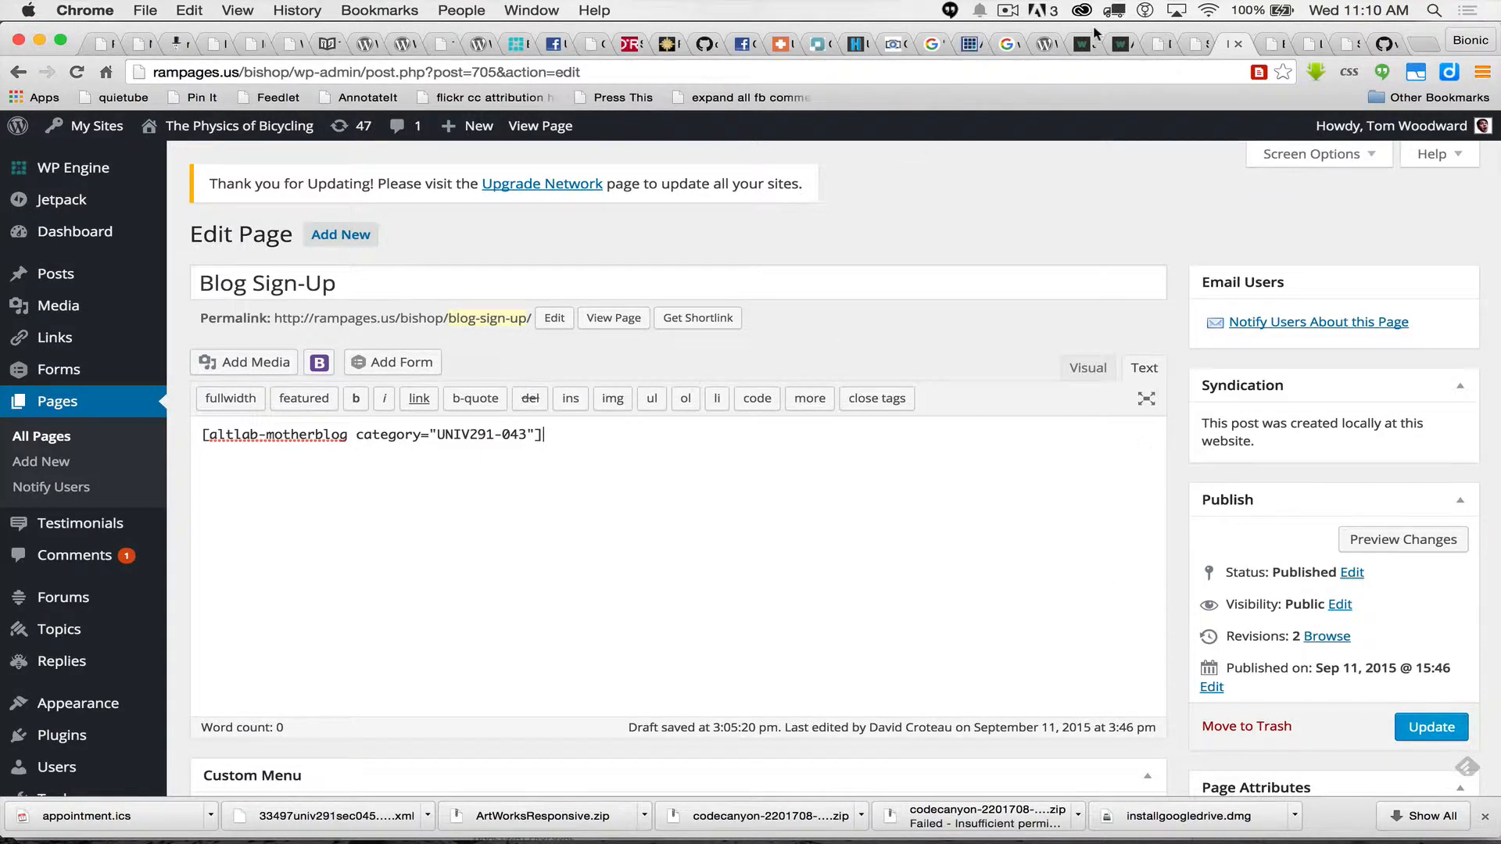
Step: On the live sign-up page, answer Yes and choose a blog from 'Select your blog'
{"action": "left_click", "coordinate": [614, 317]}
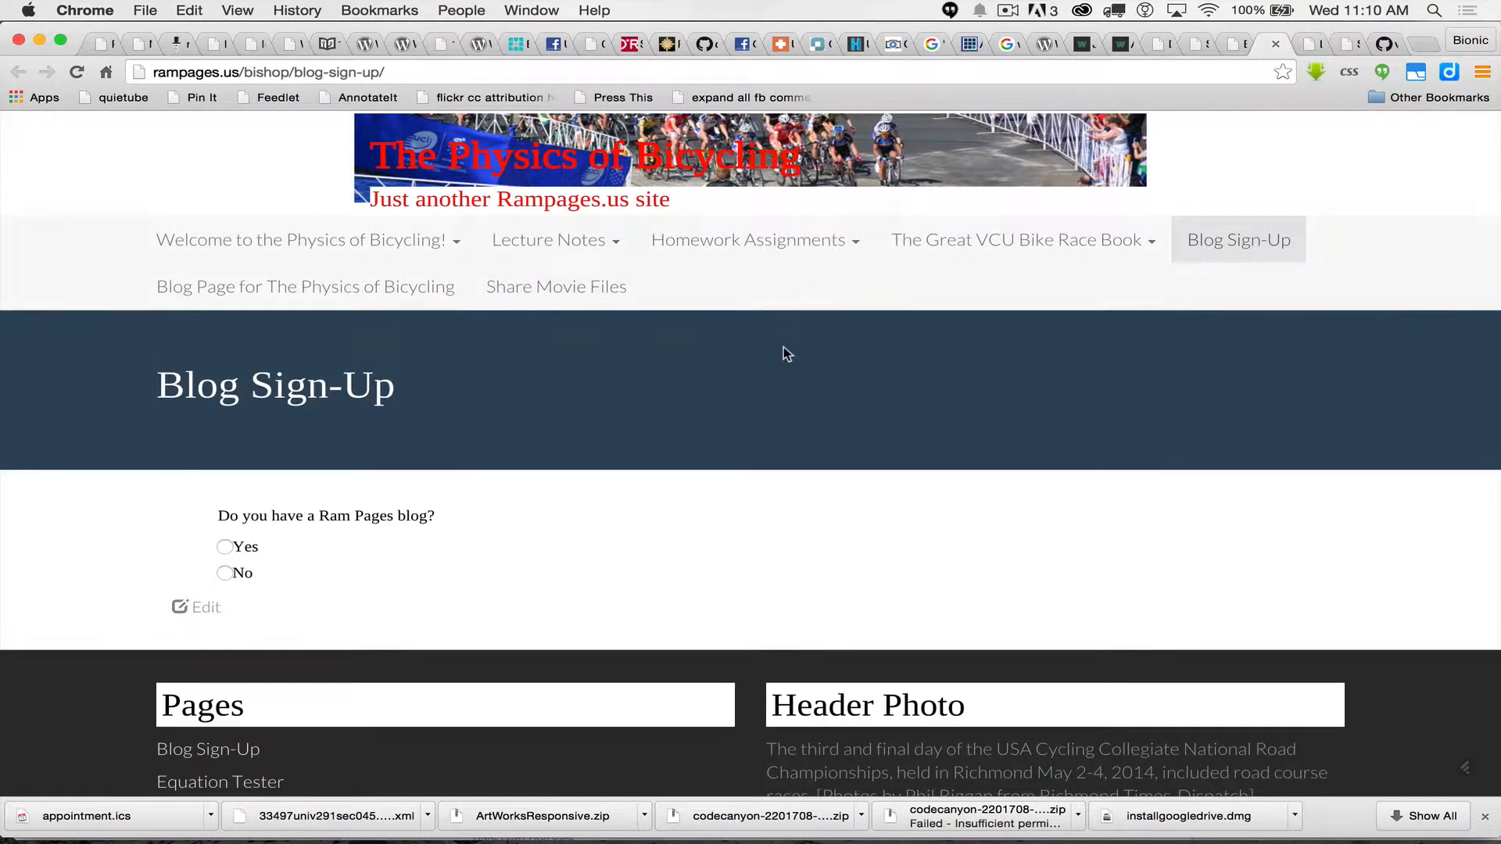
{"action": "mouse_move", "coordinate": [508, 480]}
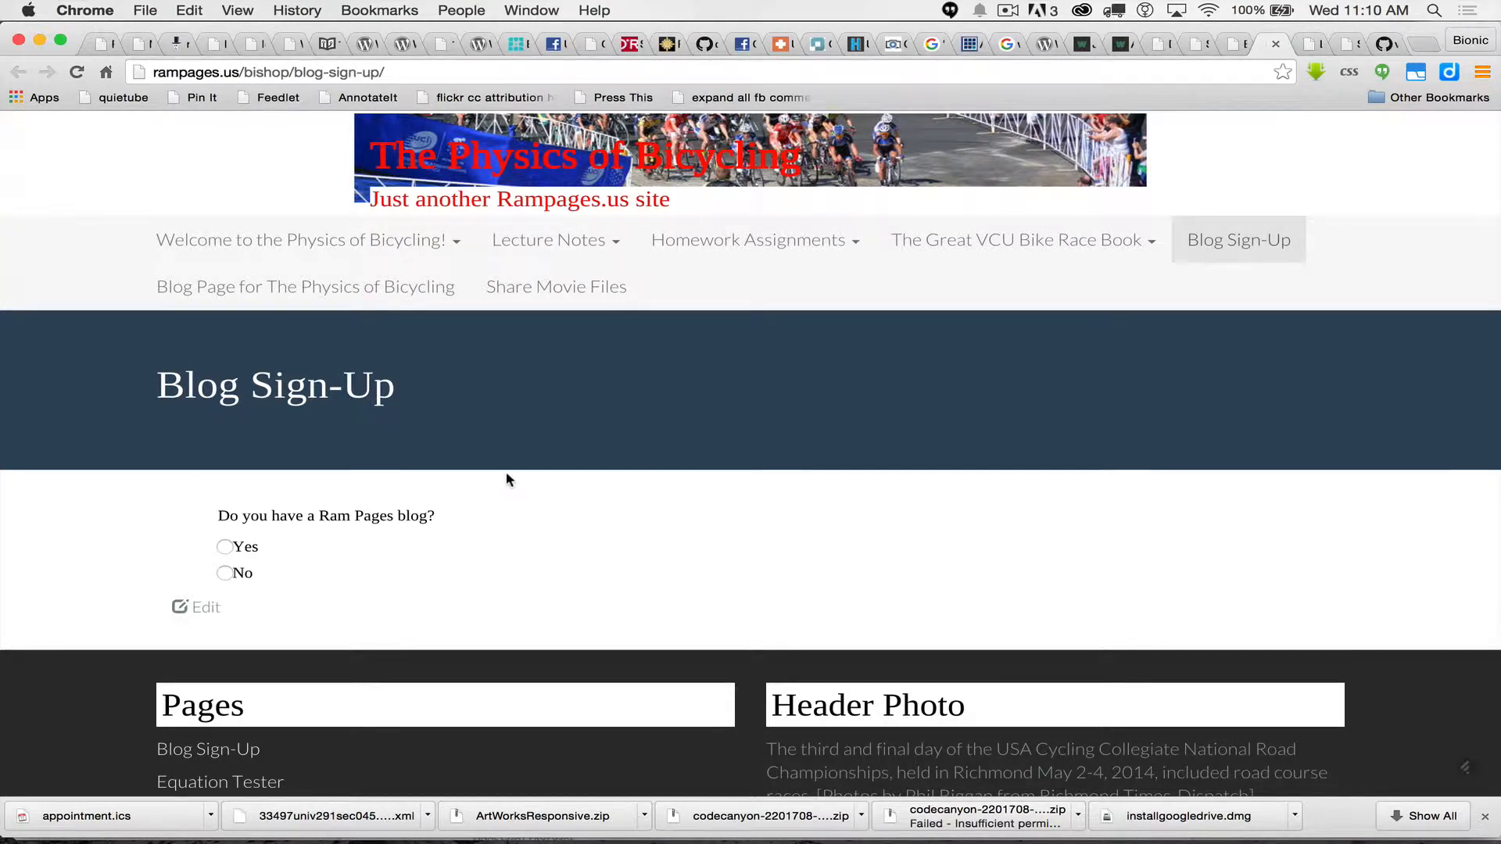
{"action": "scroll", "scroll_direction": "down", "scroll_amount": 3}
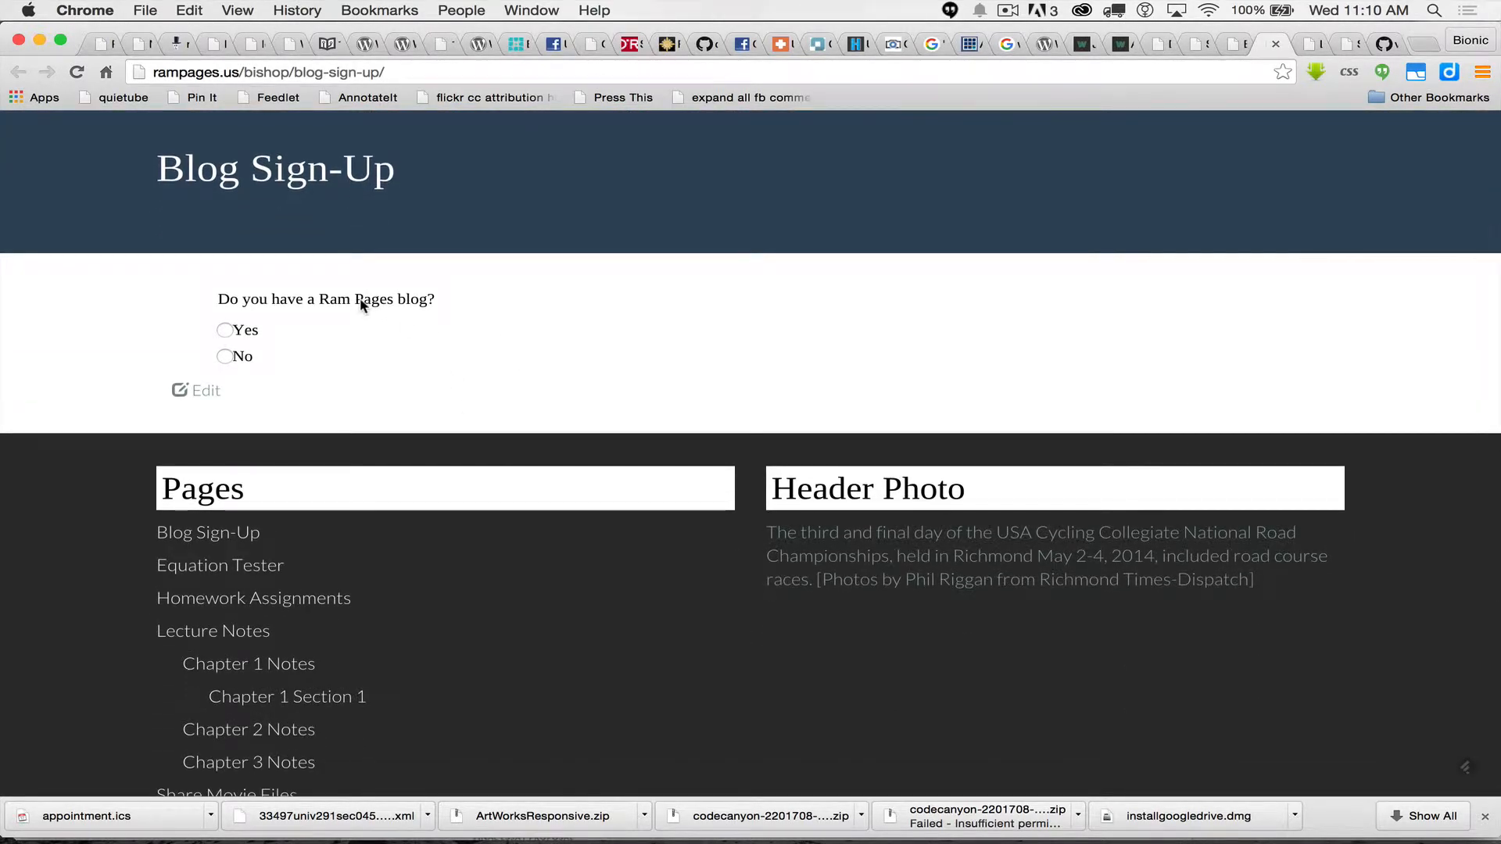
{"action": "left_click", "coordinate": [224, 330]}
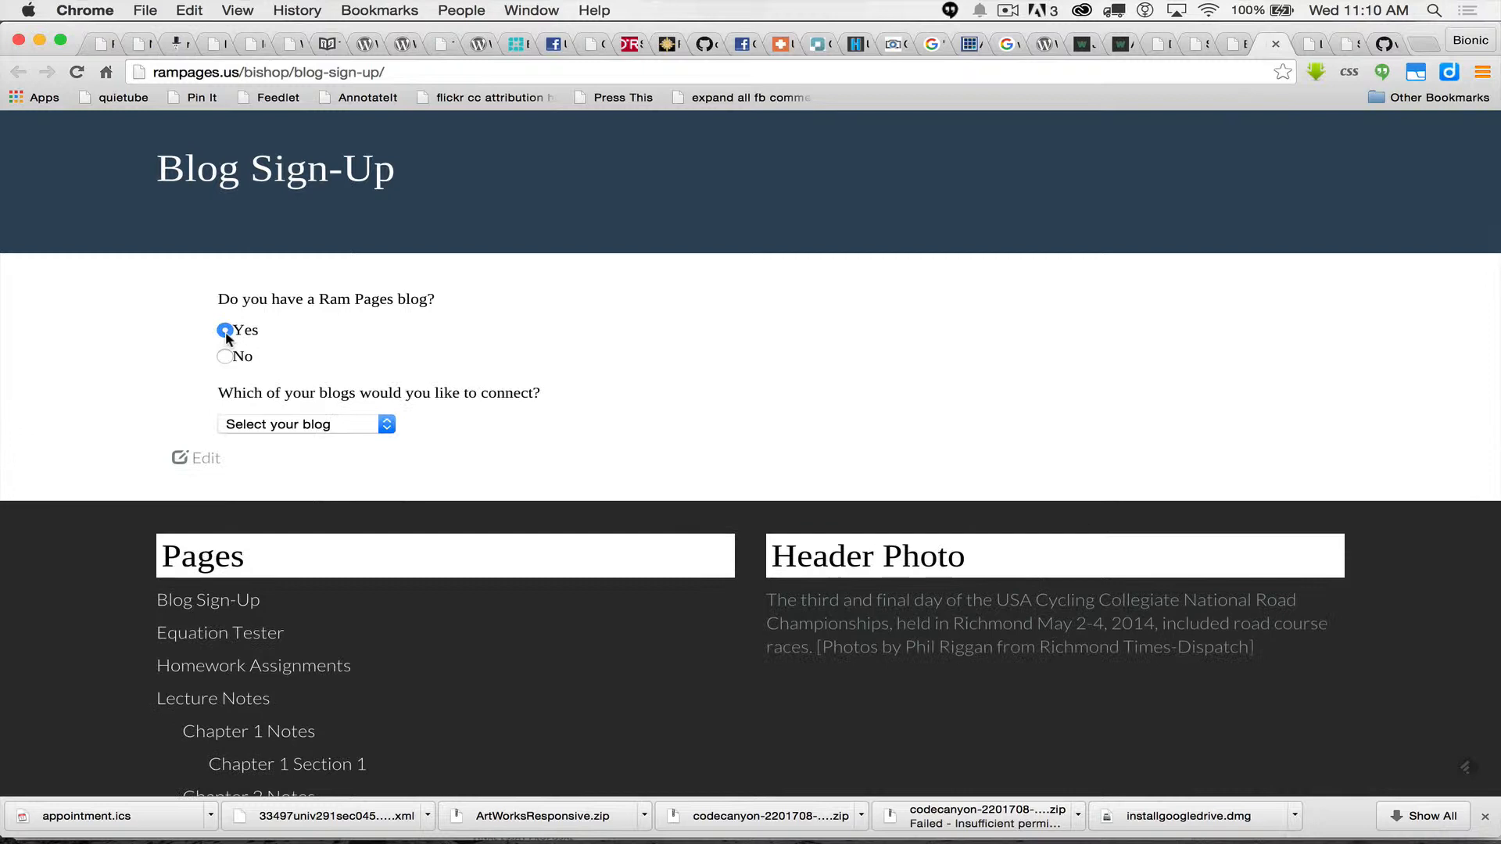
{"action": "left_click", "coordinate": [300, 424]}
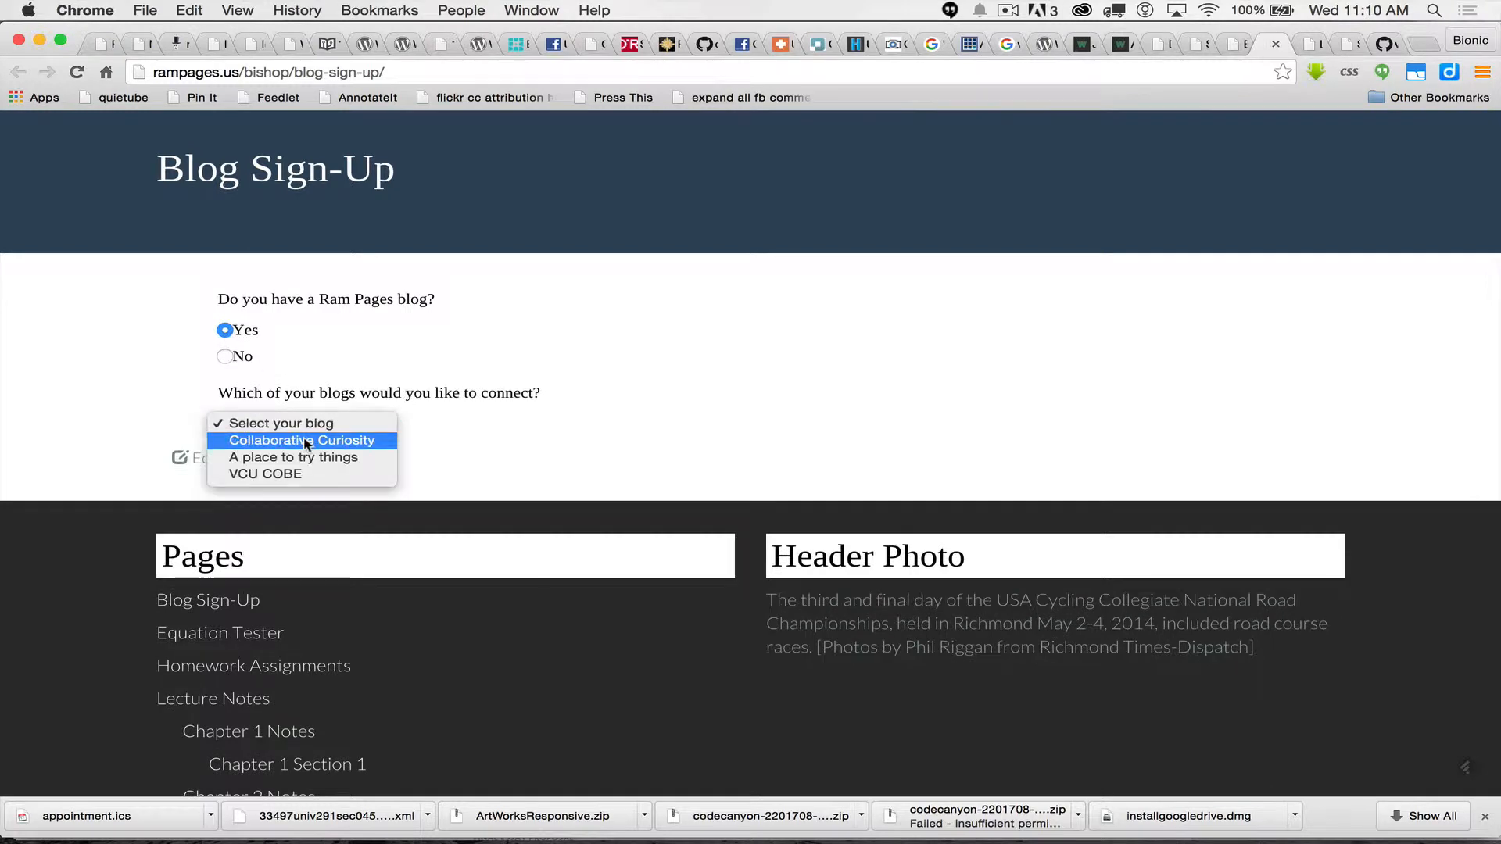
{"action": "left_click", "coordinate": [293, 458]}
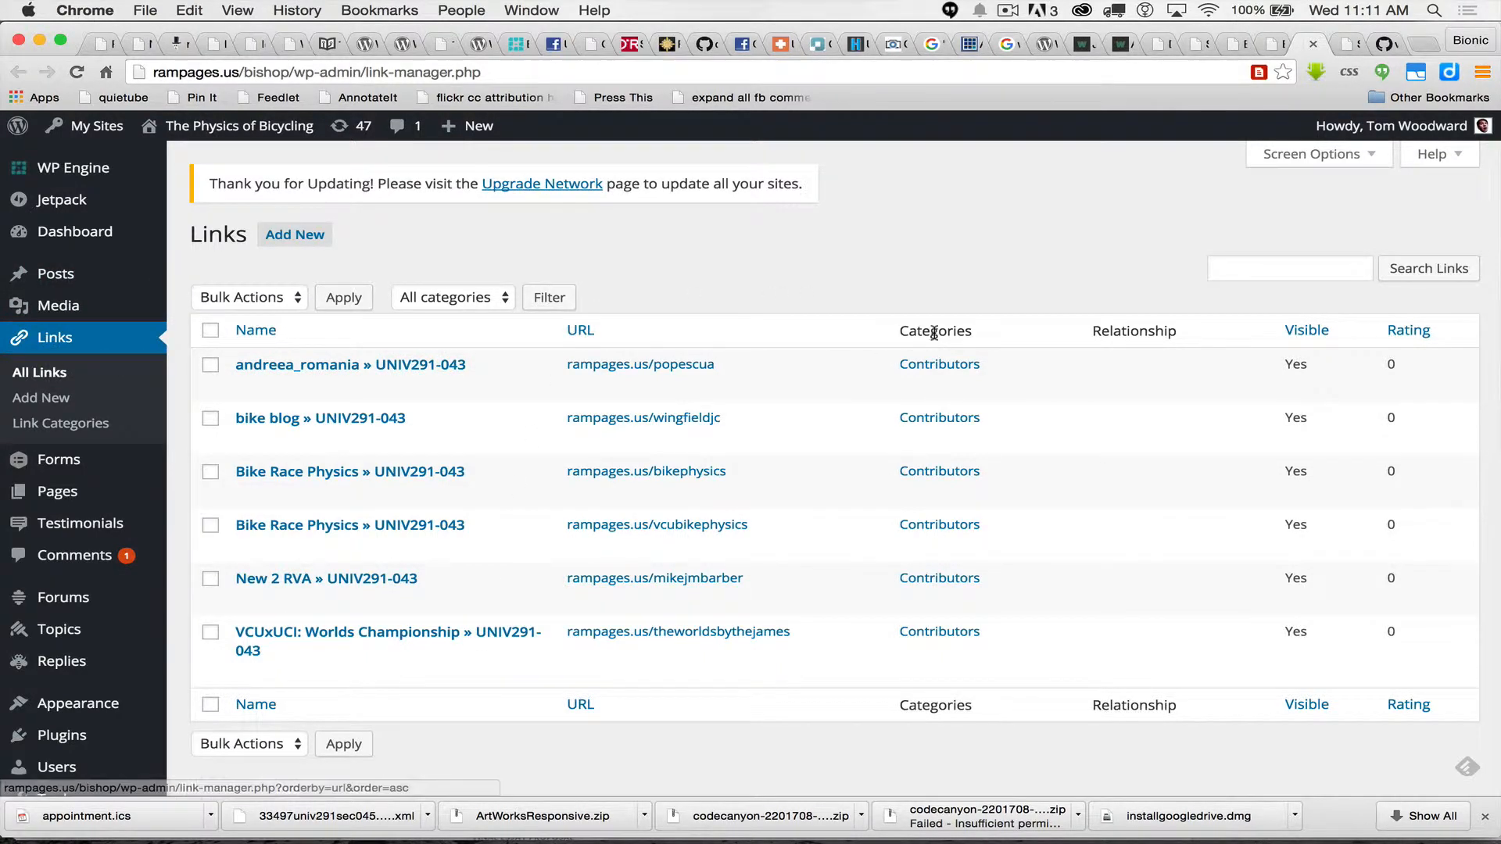
{"action": "mouse_move", "coordinate": [319, 418]}
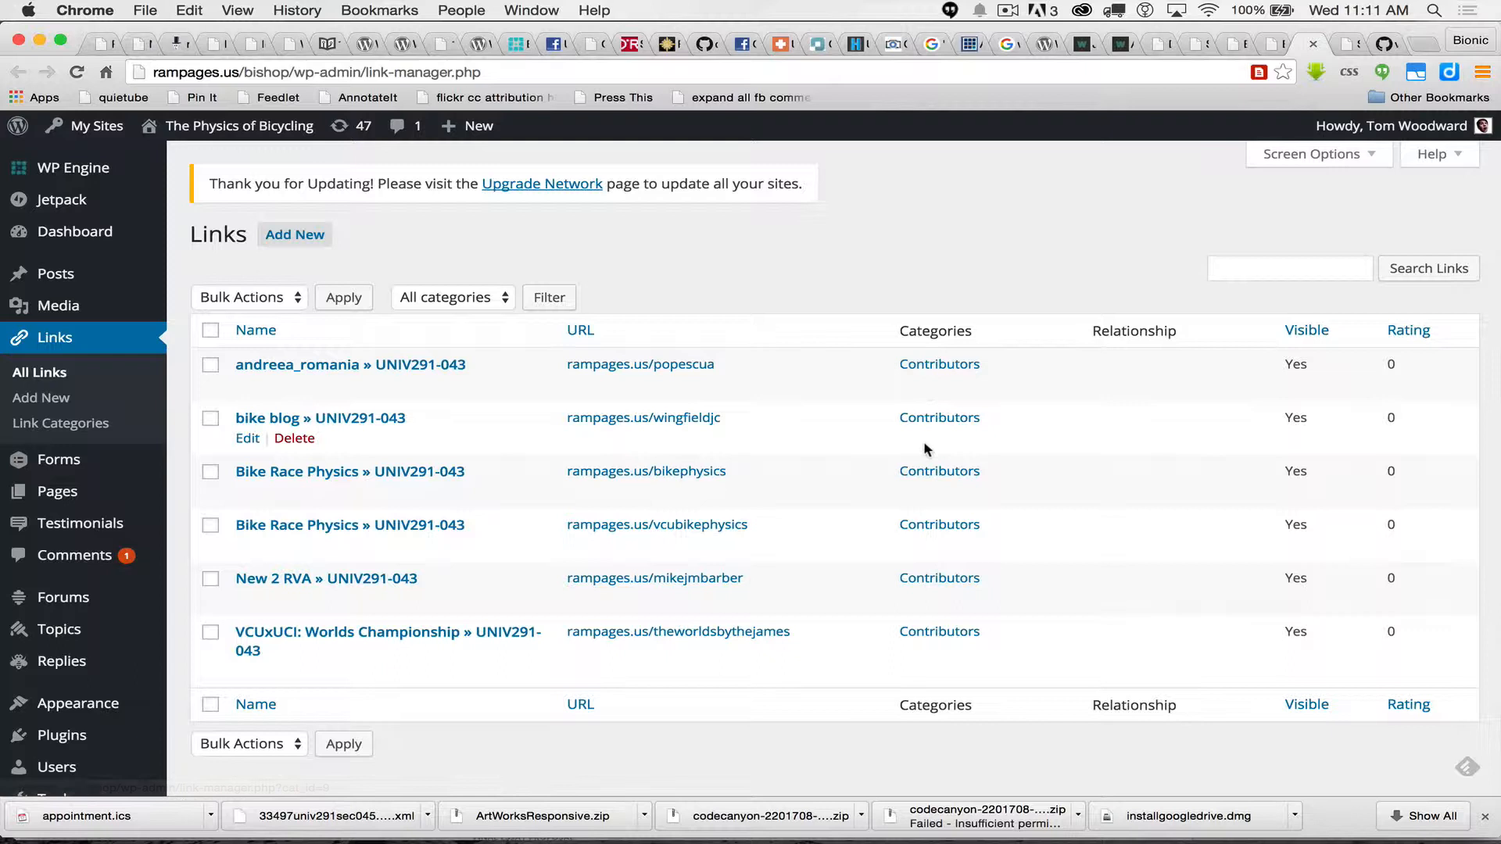
{"action": "mouse_move", "coordinate": [926, 634]}
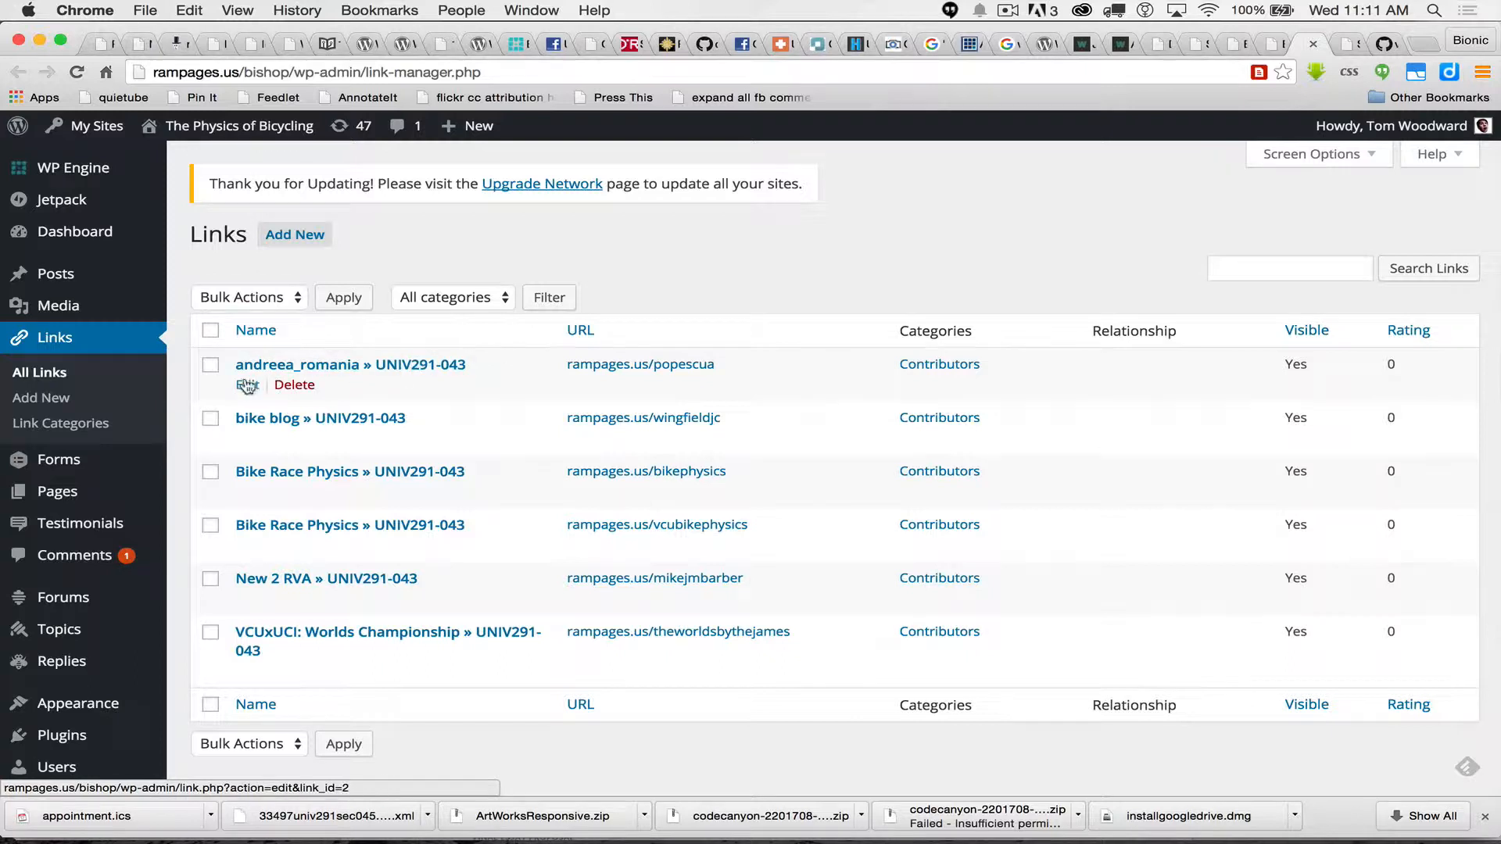
{"action": "left_click", "coordinate": [247, 385]}
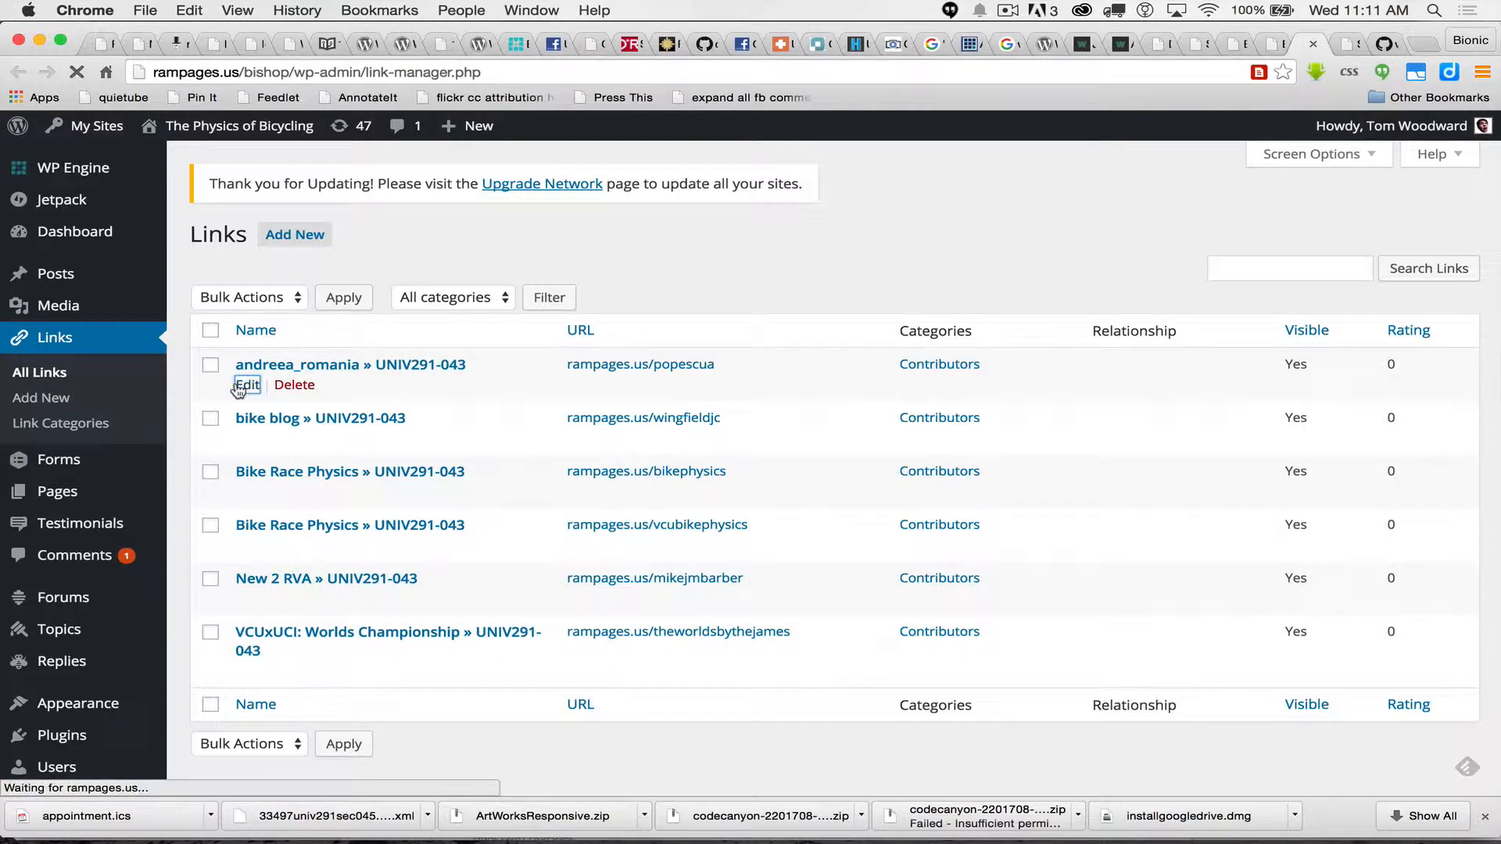
{"action": "left_click", "coordinate": [247, 384]}
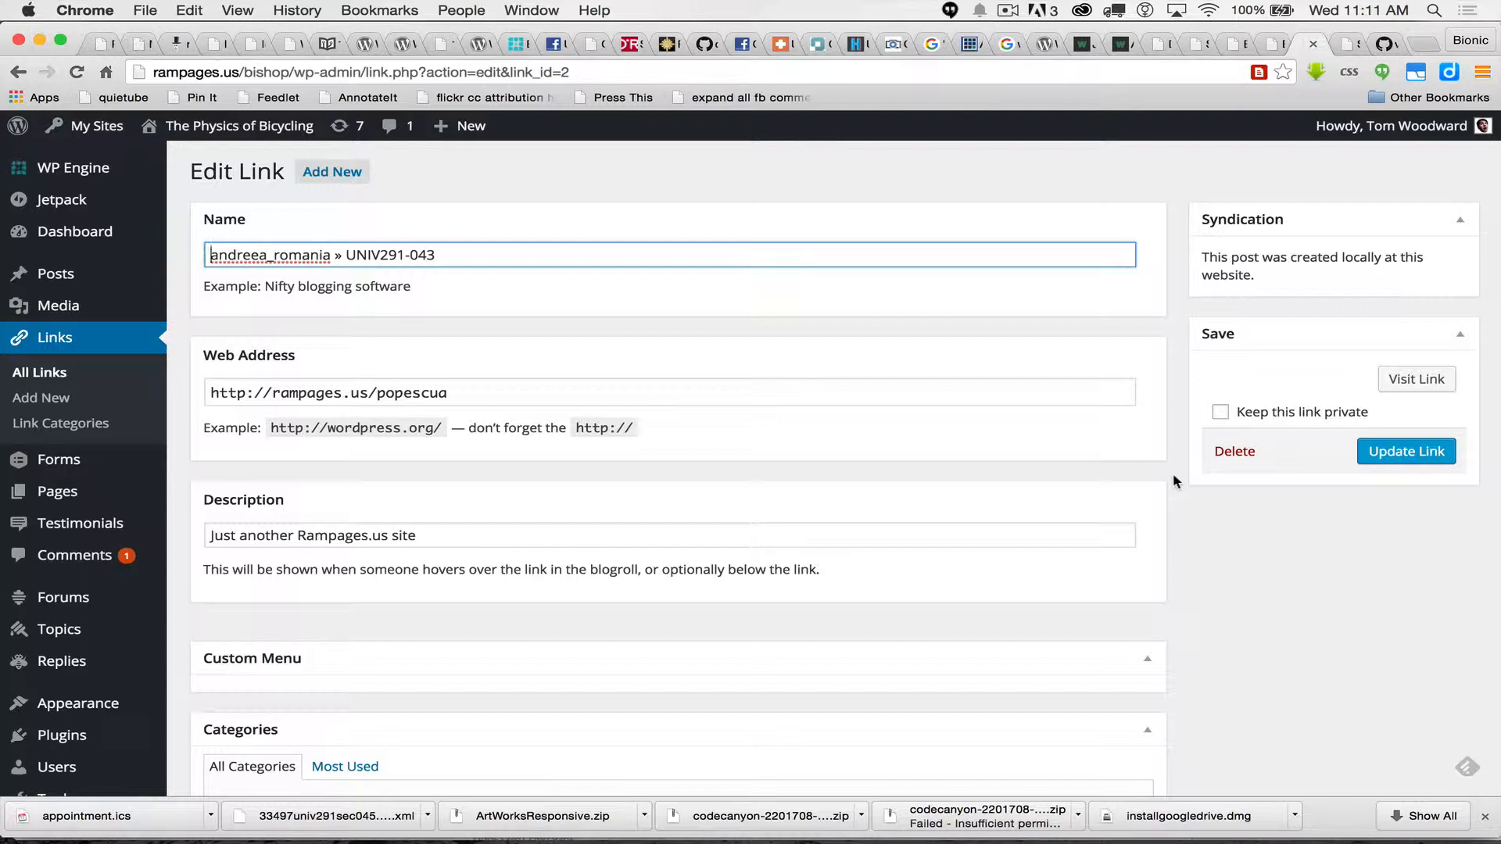
Step: Leave the Edit Link screen and return to Links > All Links
{"action": "left_click", "coordinate": [1406, 451]}
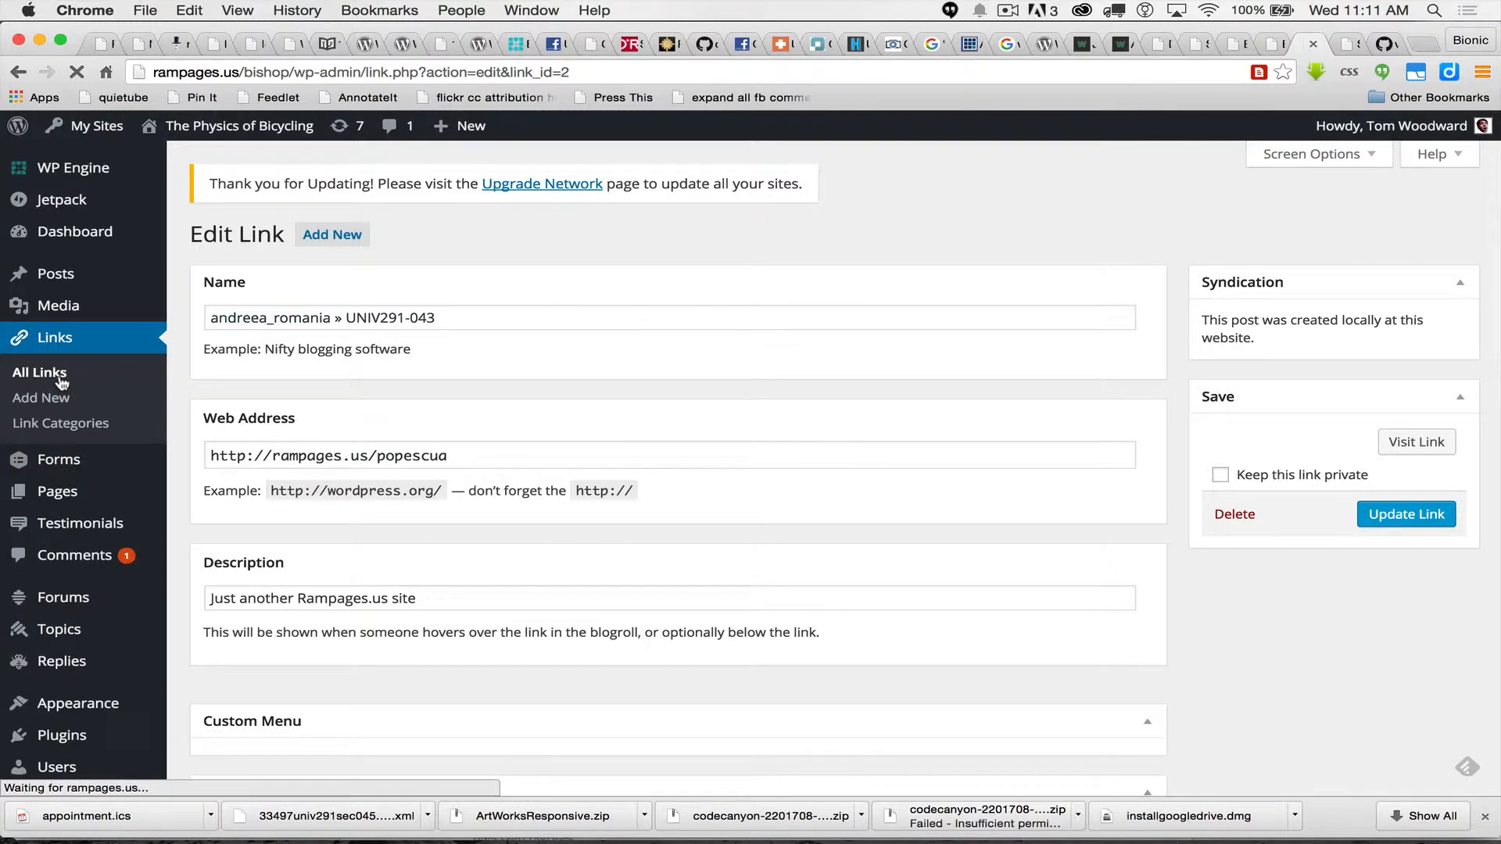
{"action": "left_click", "coordinate": [39, 372]}
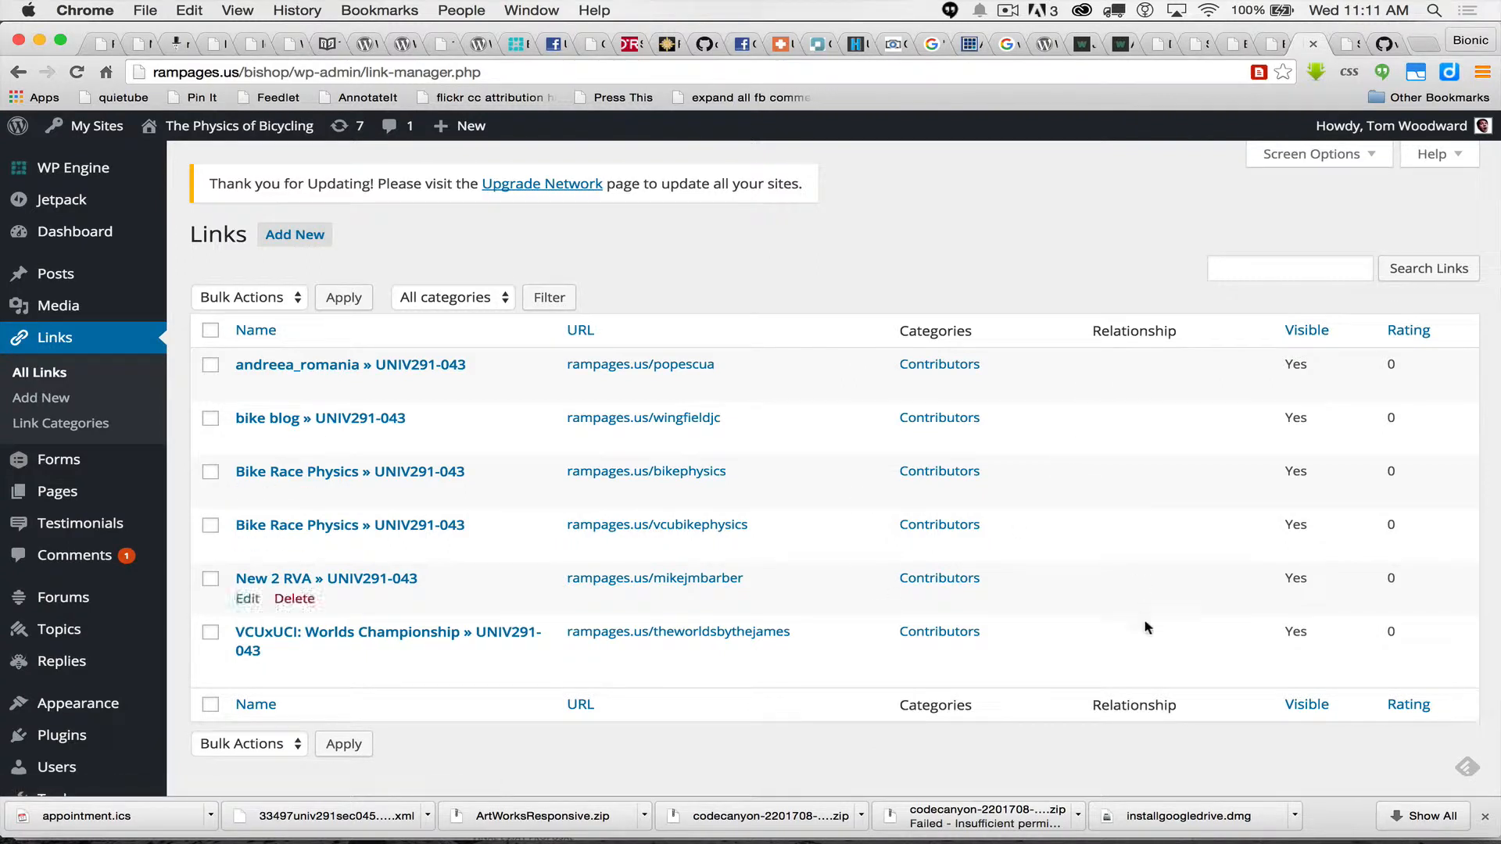
{"action": "mouse_move", "coordinate": [1157, 513]}
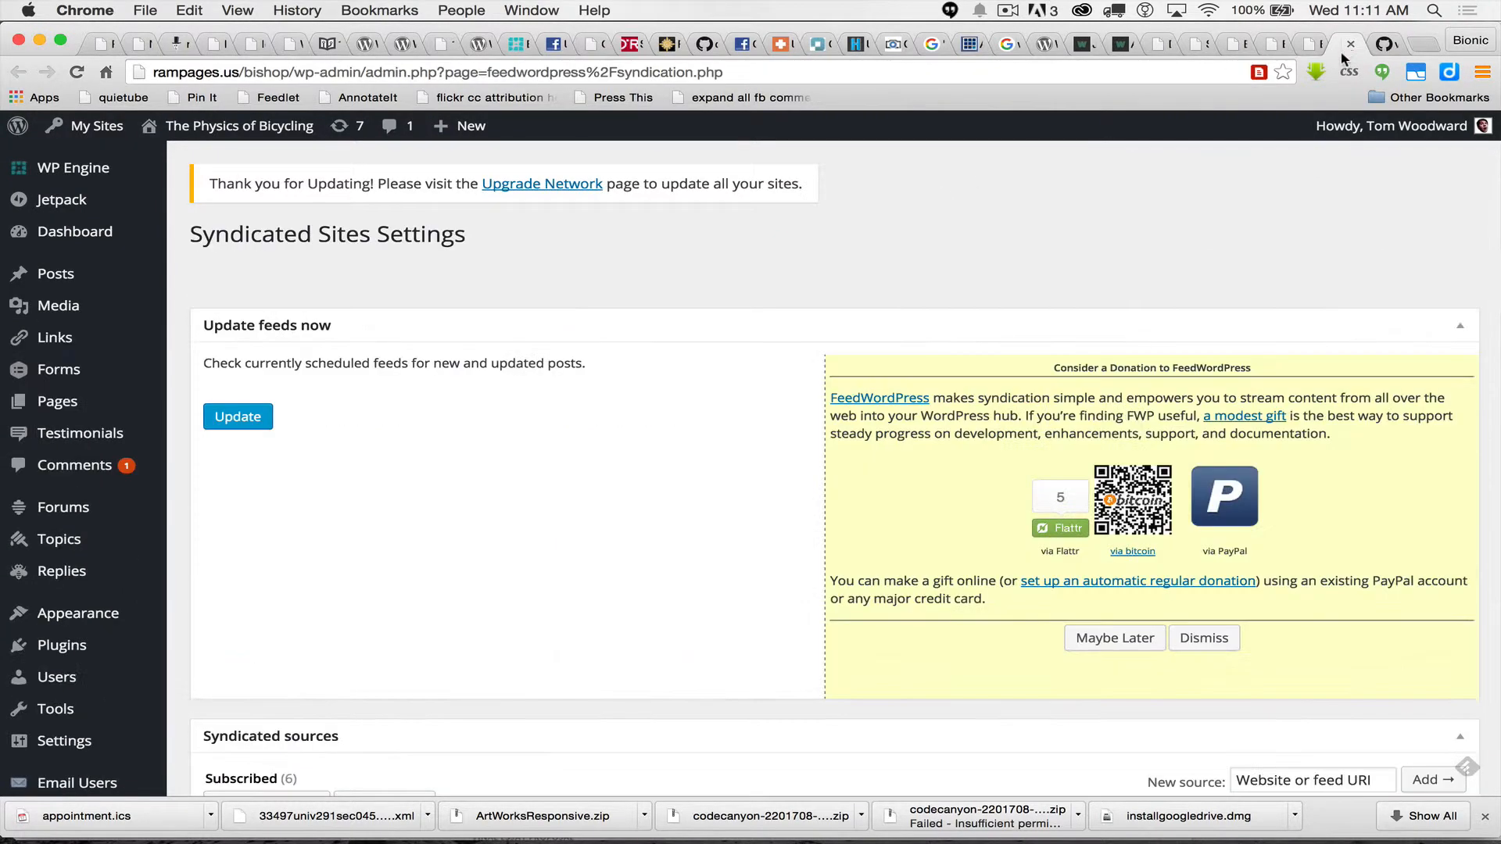
Step: Review the six syndicated sources' Updated column, then view the bike blog's UNIV291-043 feed
{"action": "scroll", "scroll_direction": "down", "scroll_amount": 3}
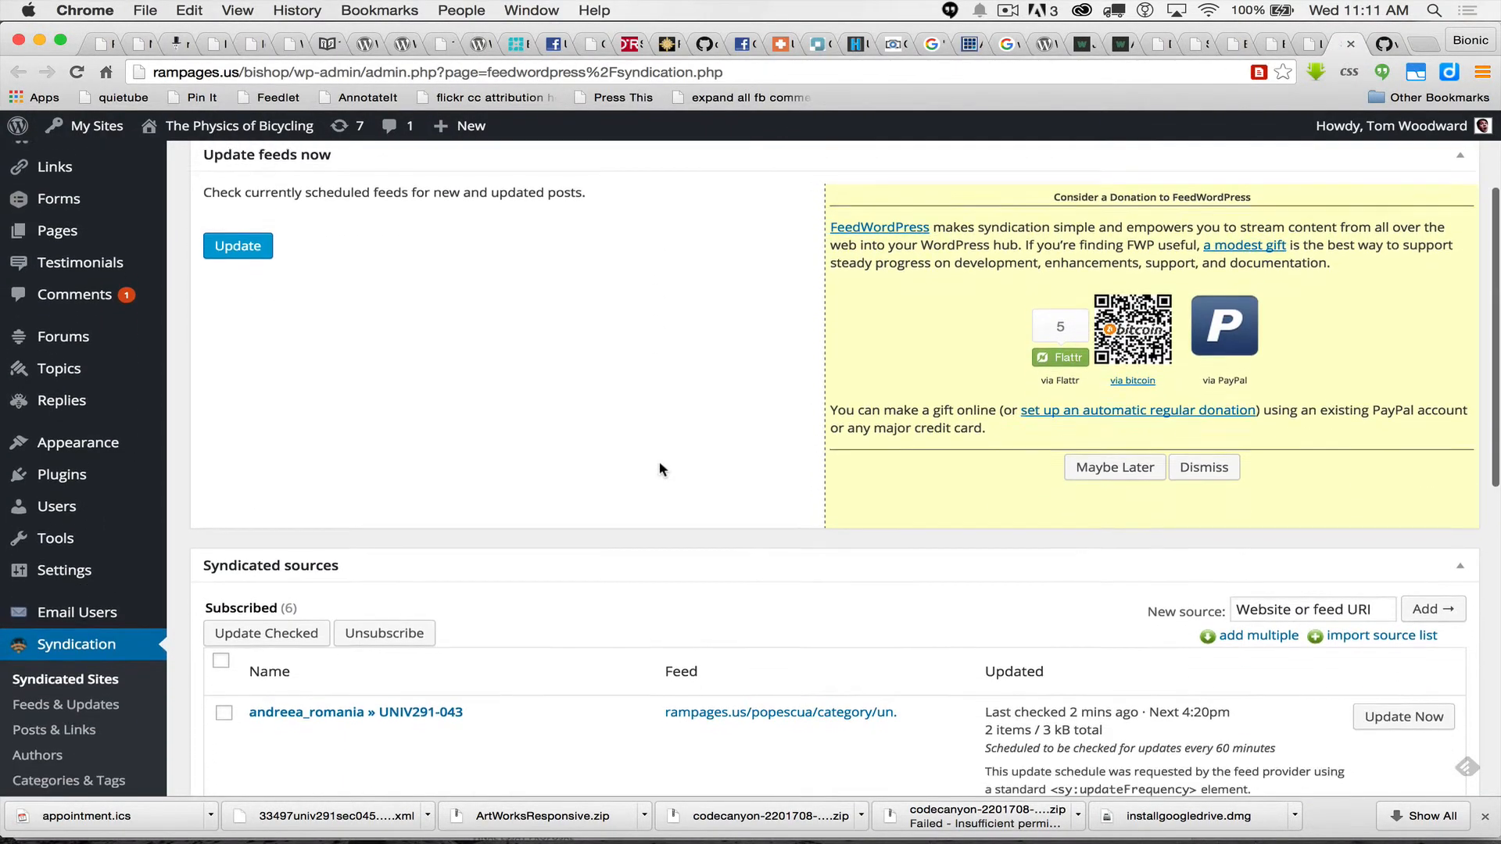
{"action": "scroll", "scroll_direction": "down", "scroll_amount": 3}
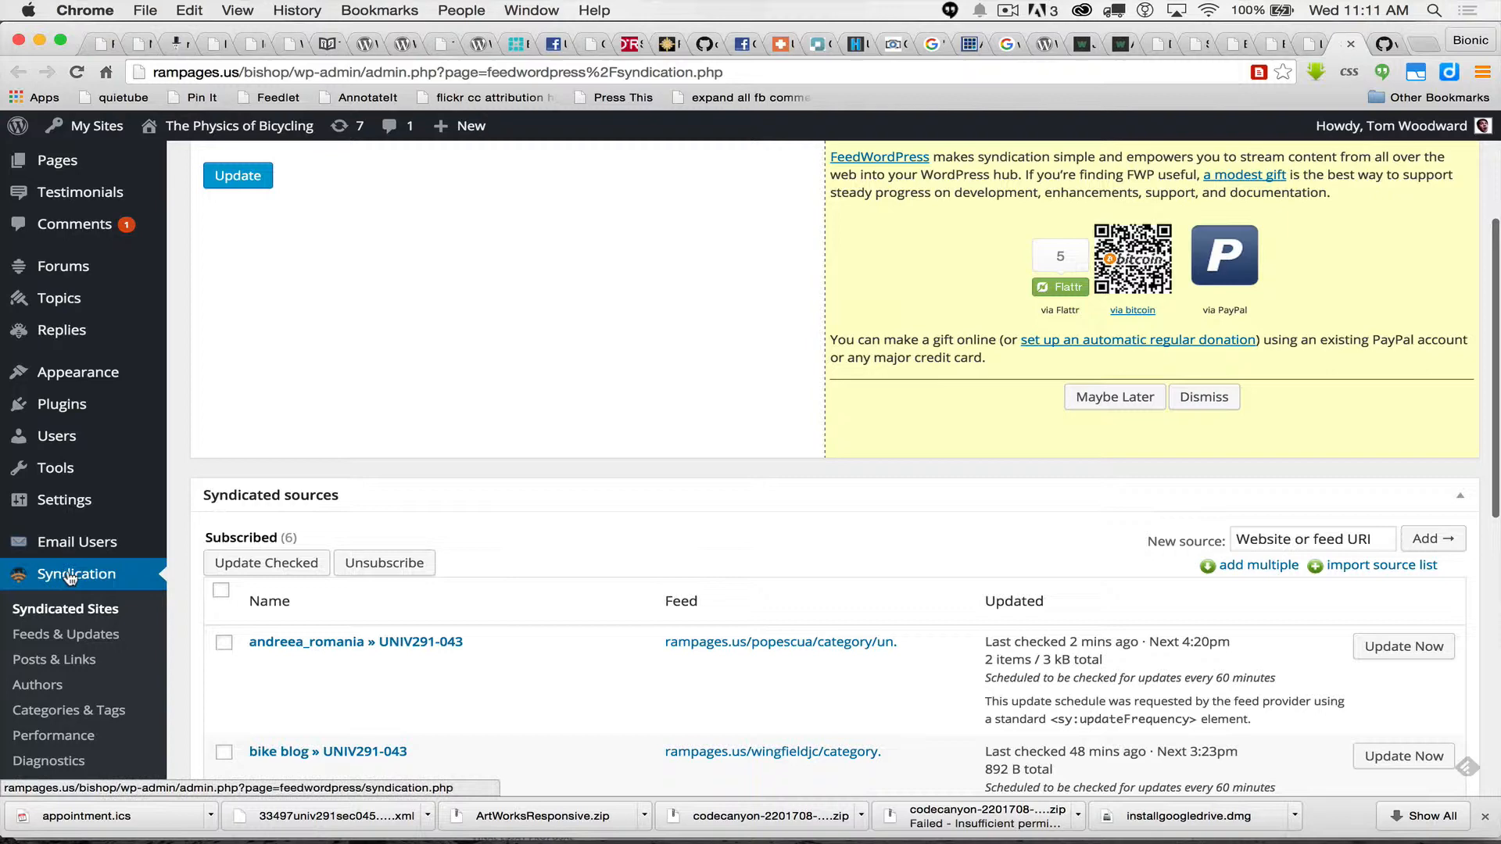
{"action": "scroll", "scroll_direction": "down", "scroll_amount": 3}
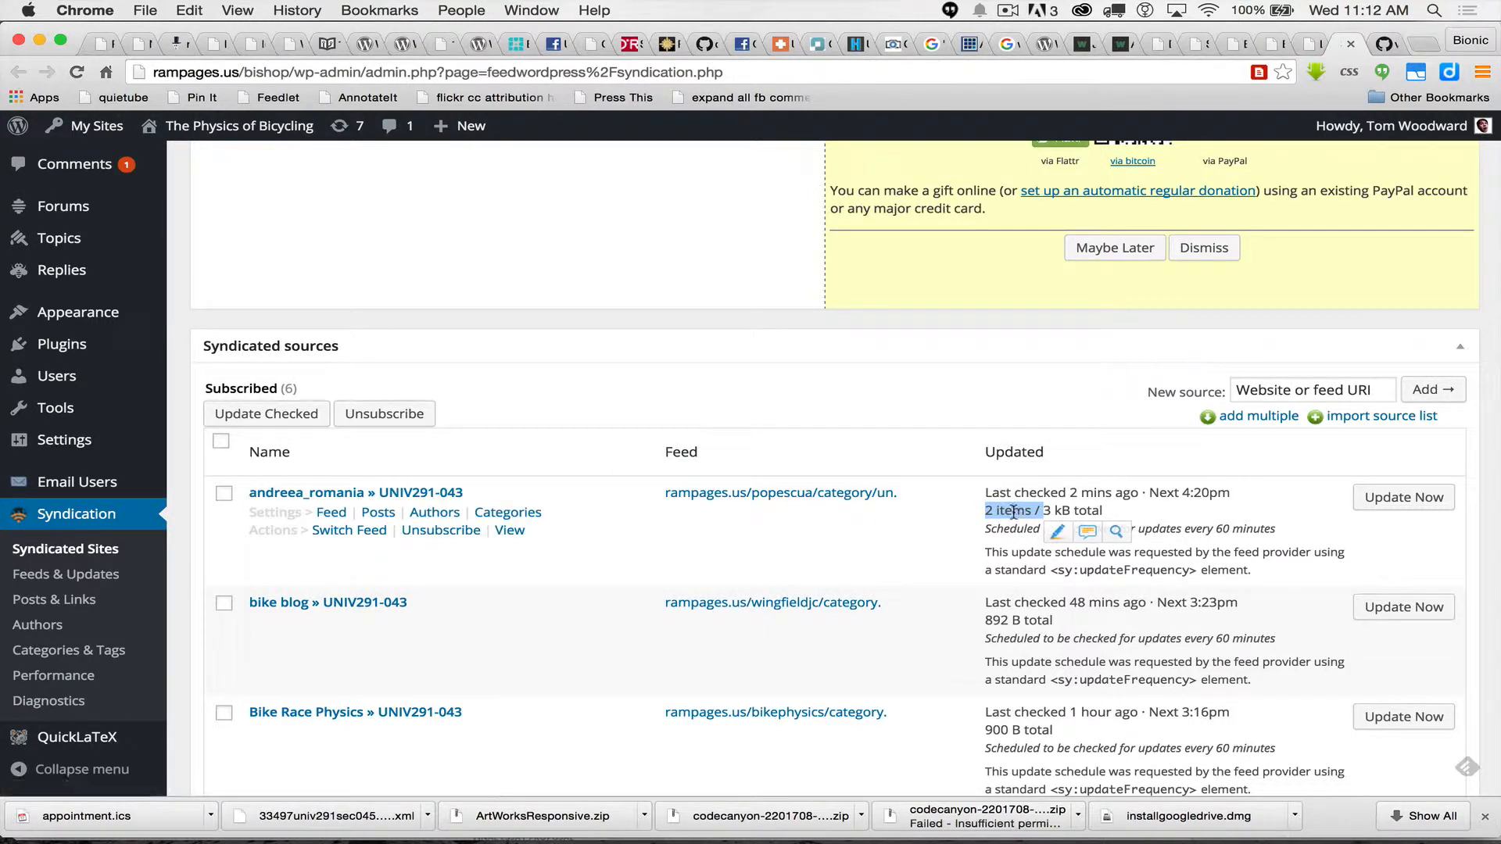
{"action": "scroll", "scroll_direction": "down", "scroll_amount": 3}
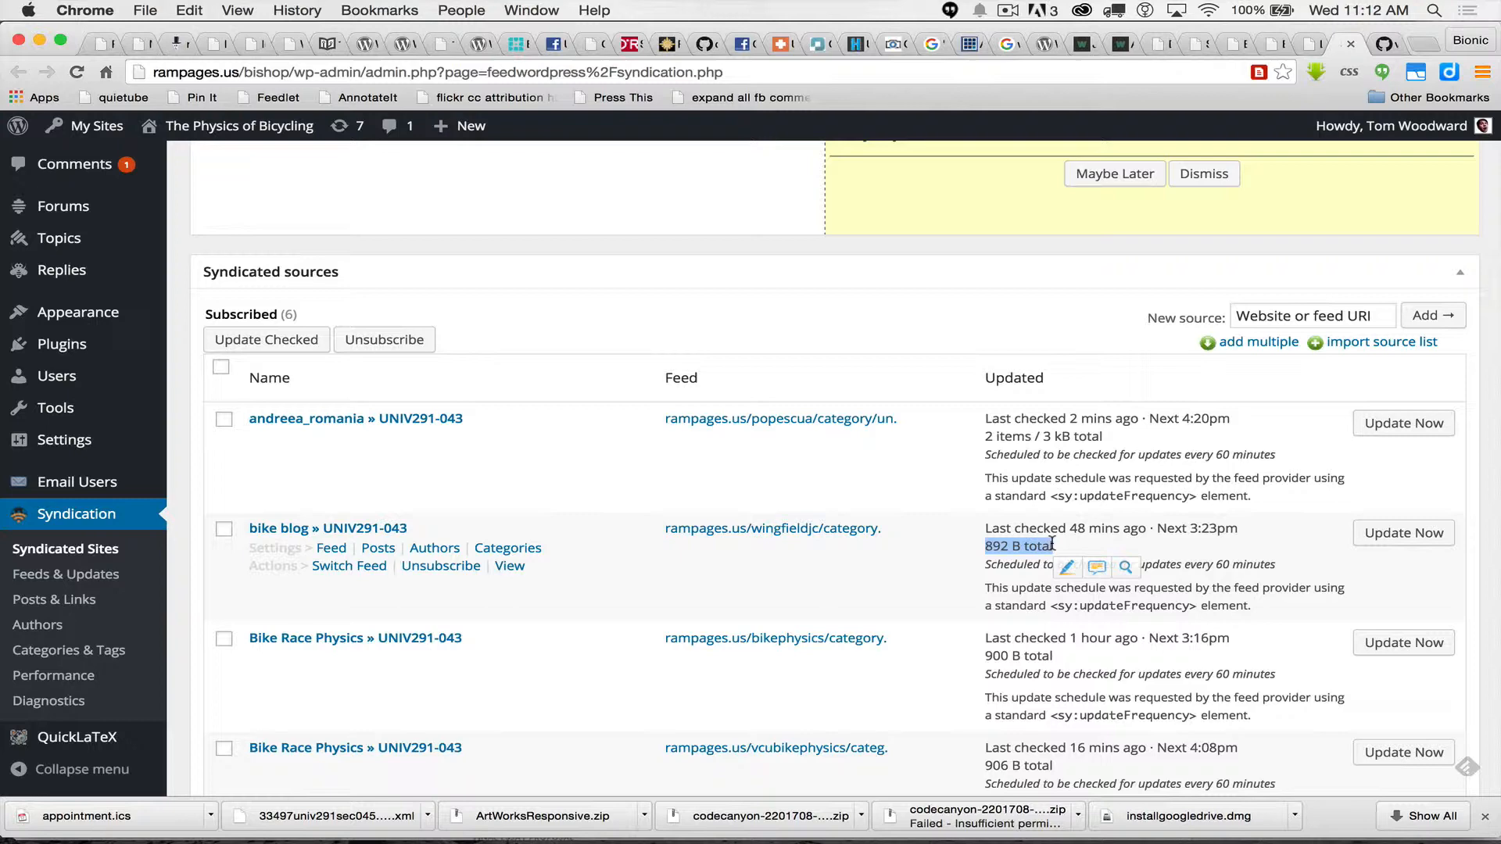
{"action": "mouse_move", "coordinate": [843, 531]}
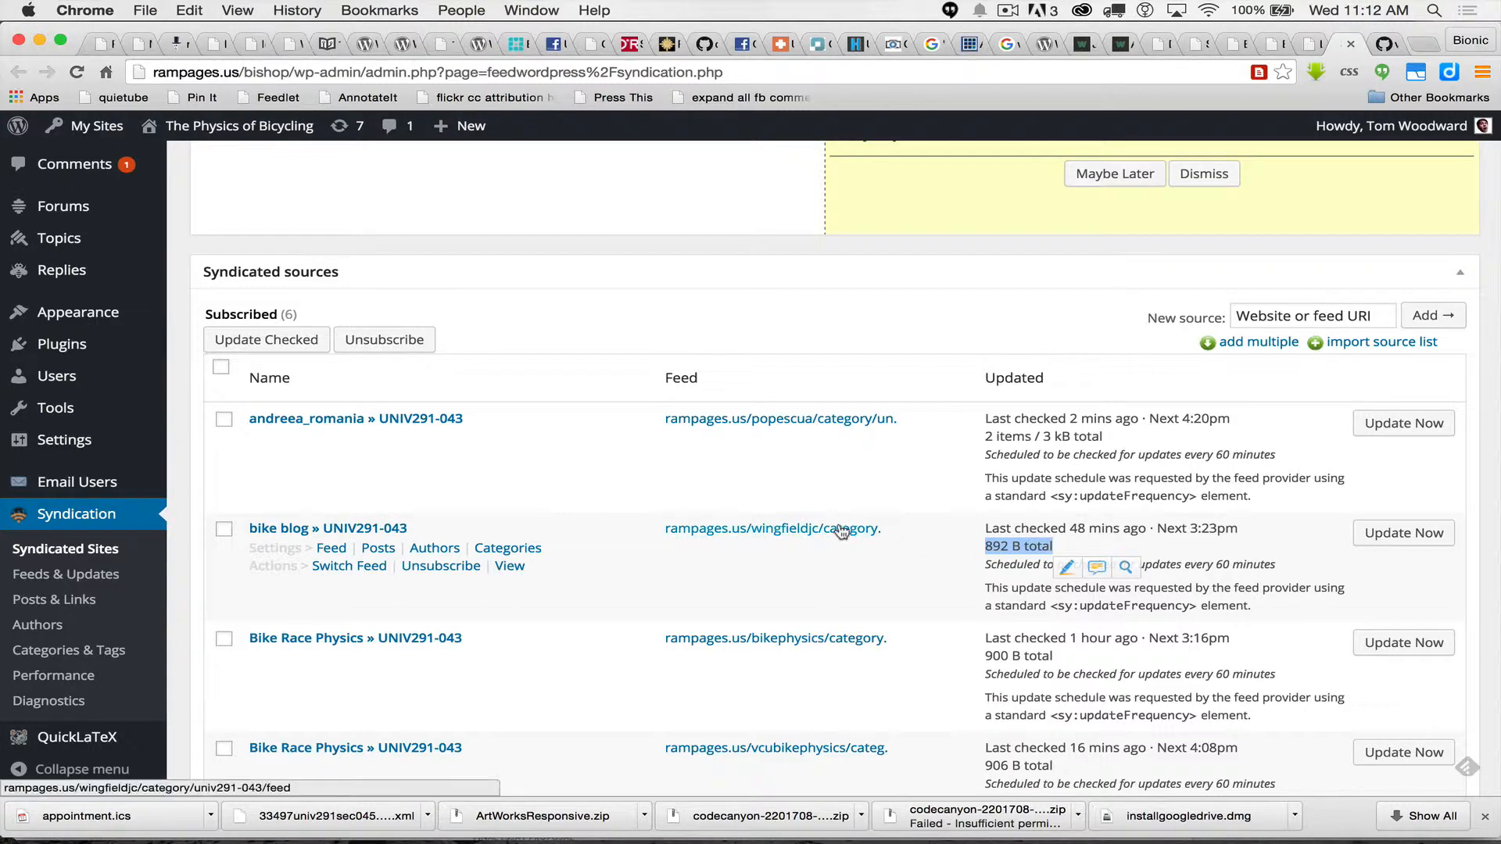
{"action": "left_click", "coordinate": [772, 529]}
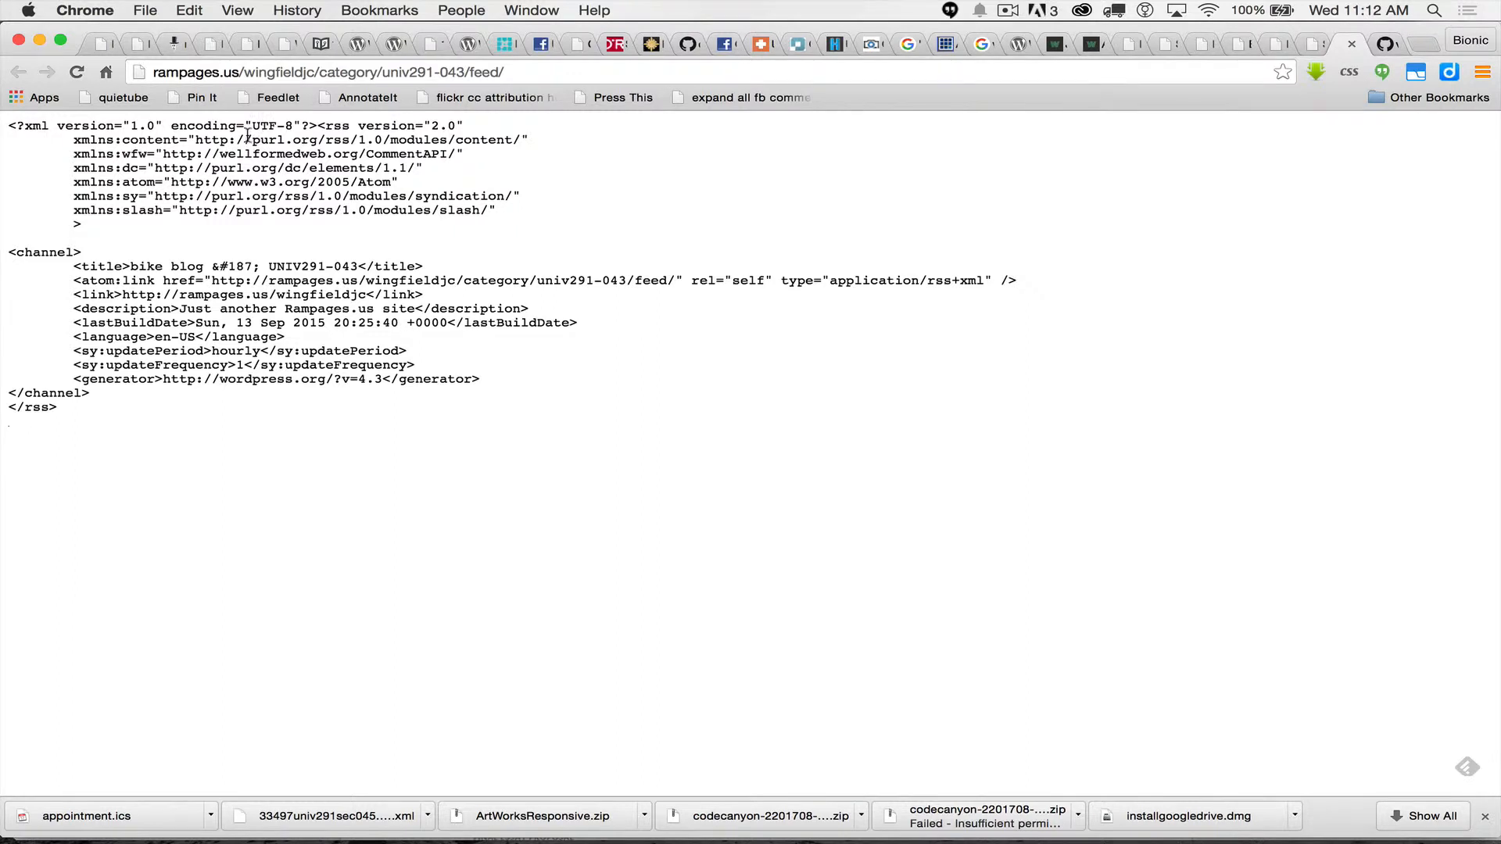
{"action": "mouse_move", "coordinate": [911, 456]}
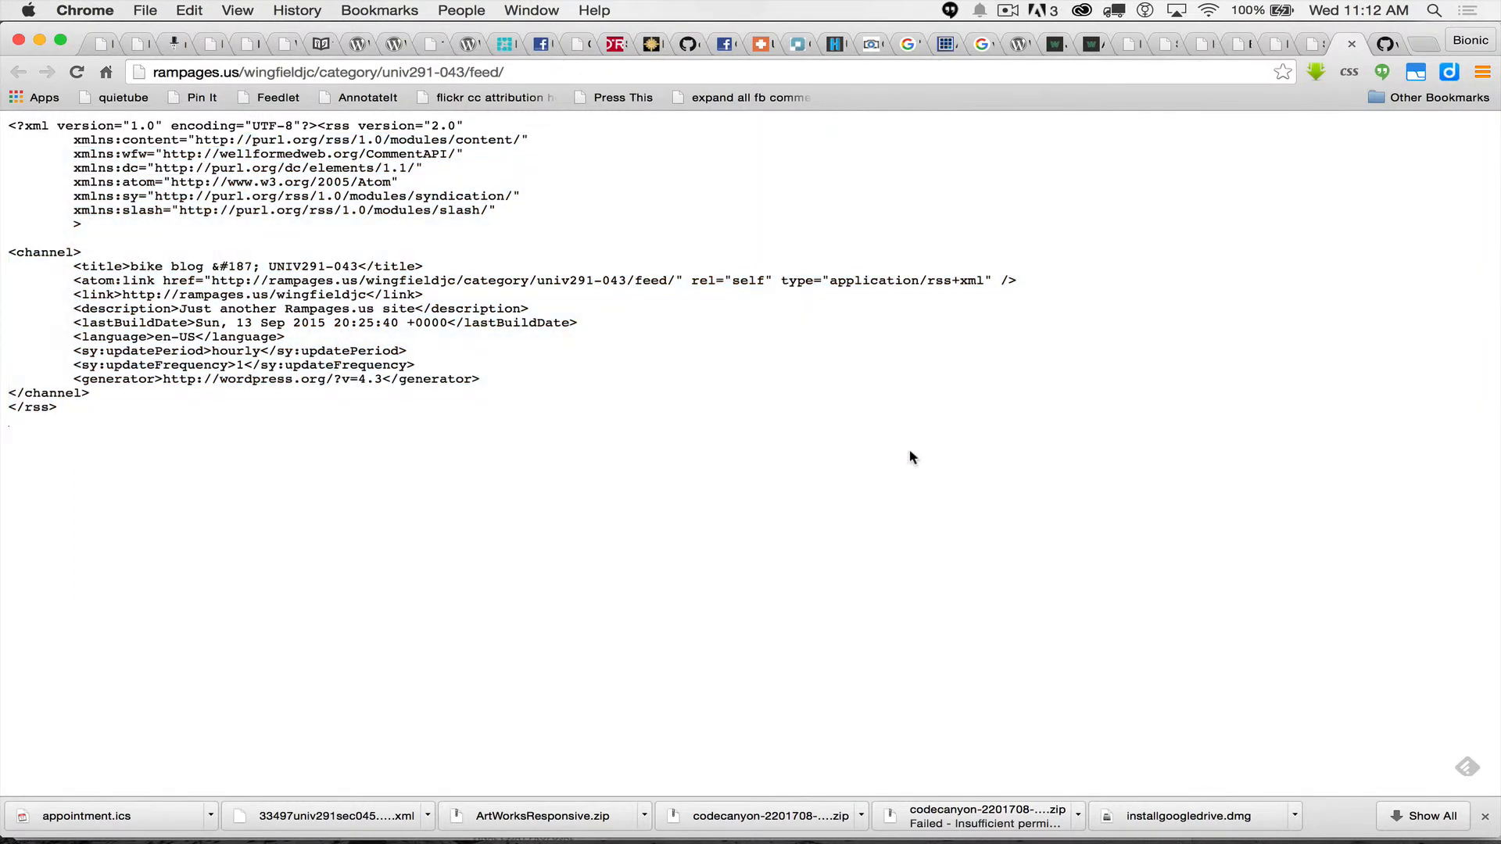
{"action": "mouse_move", "coordinate": [477, 106]}
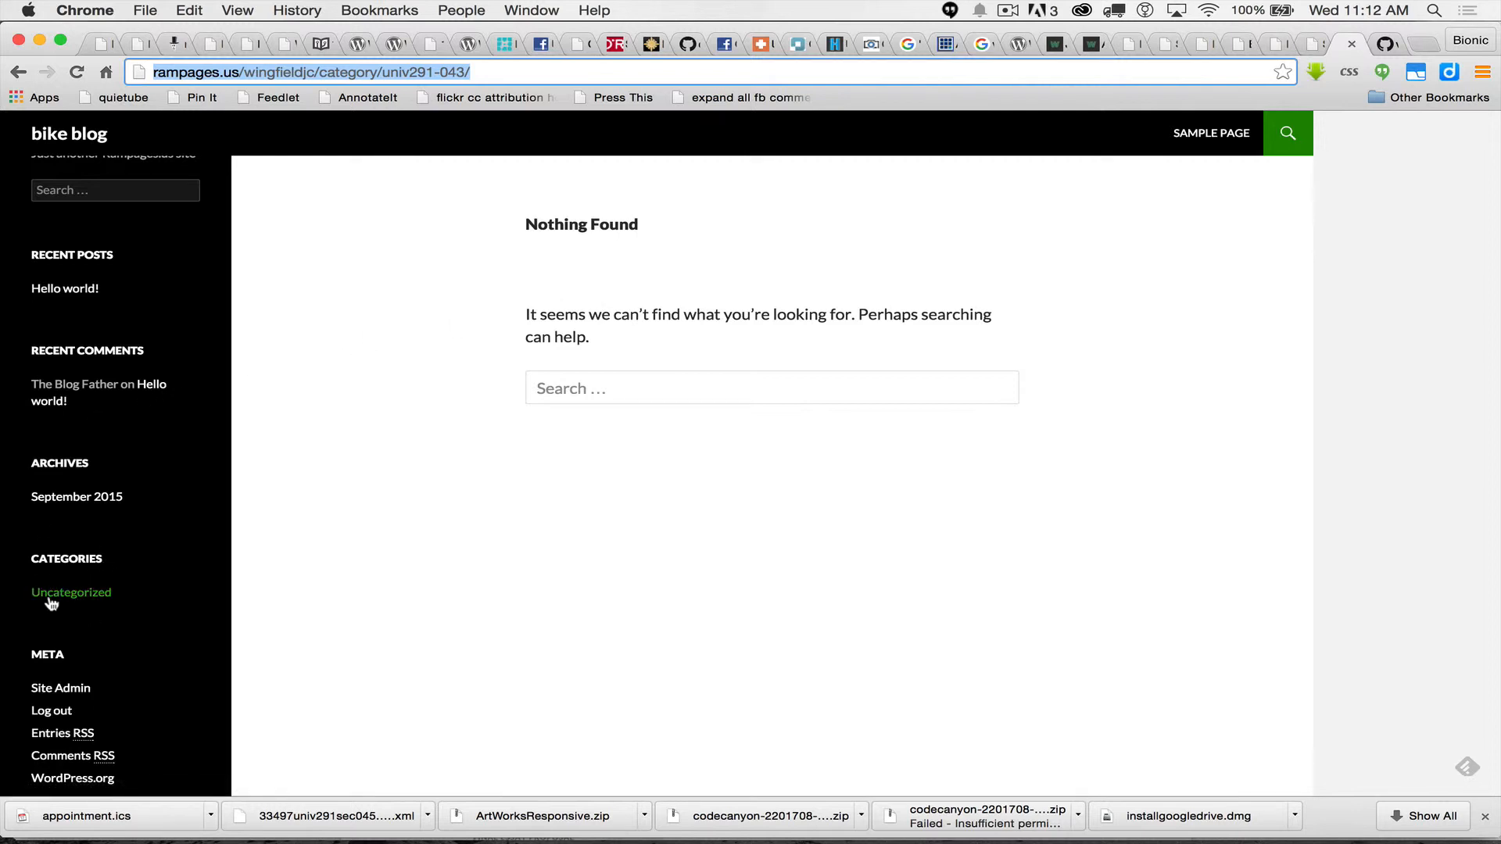
{"action": "mouse_move", "coordinate": [126, 599]}
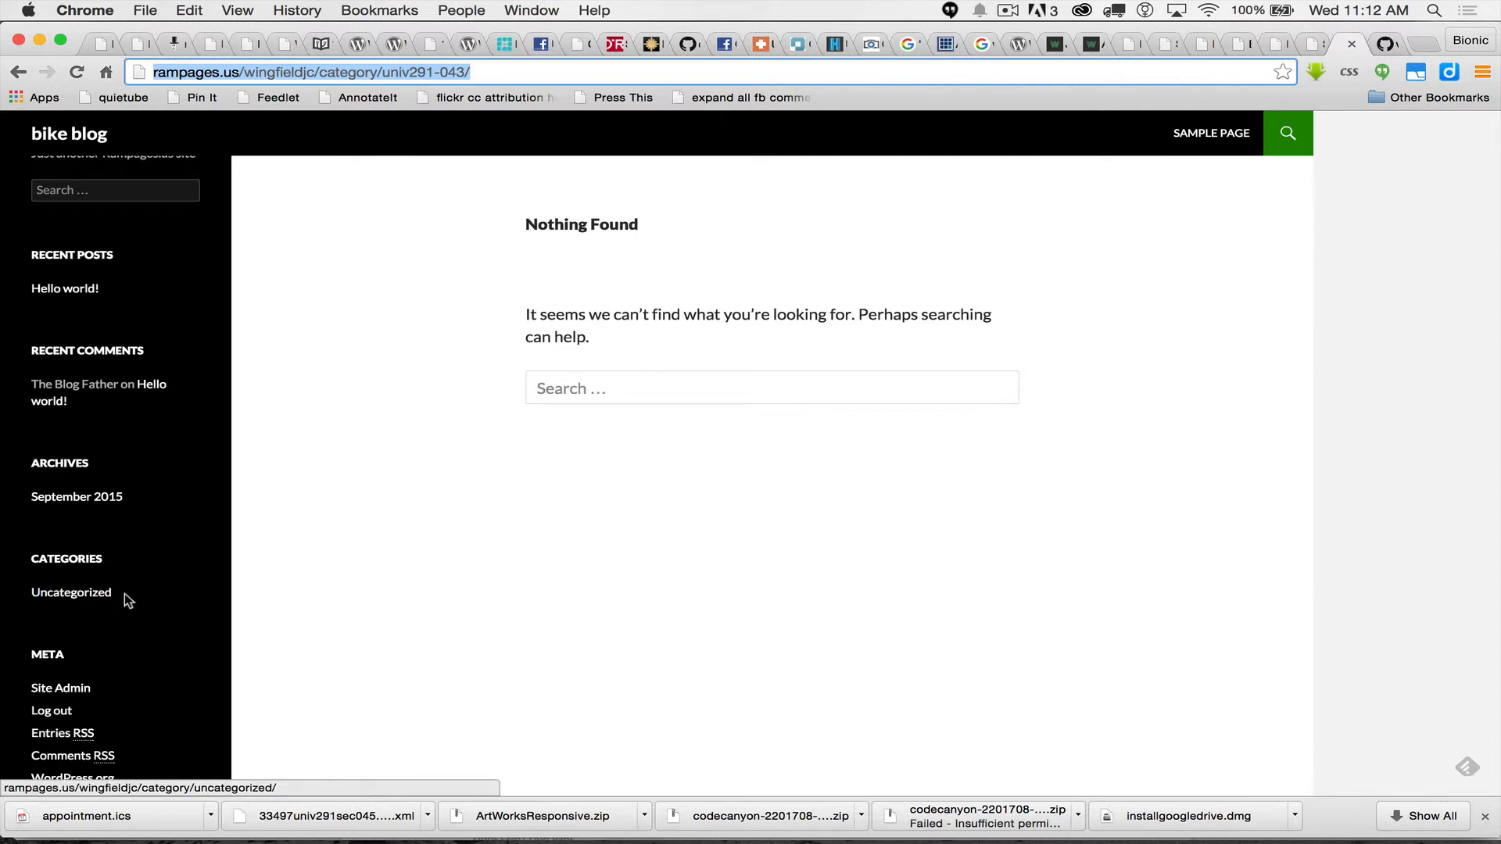
{"action": "mouse_move", "coordinate": [94, 601]}
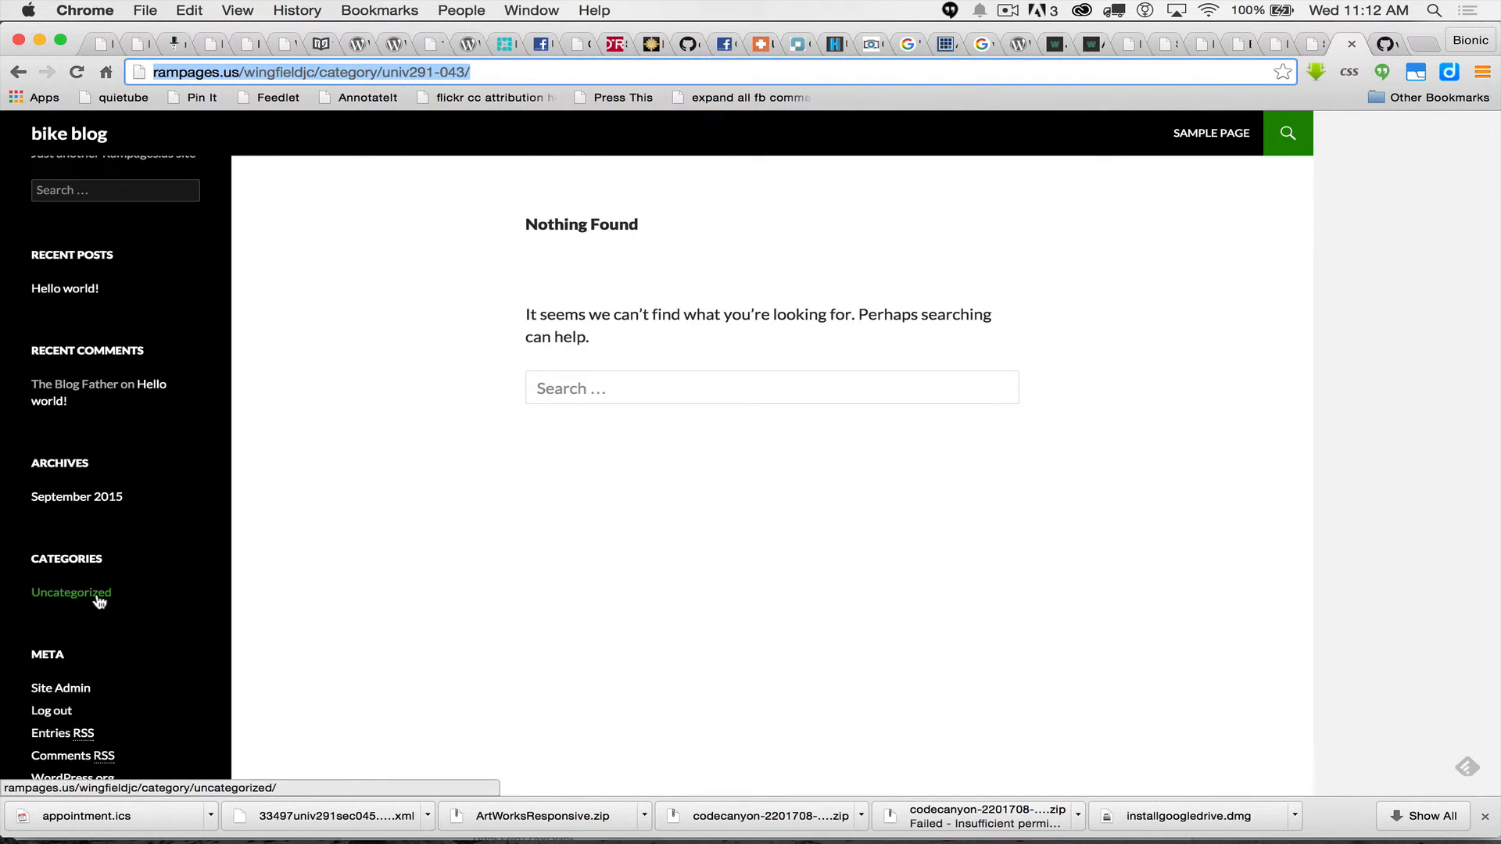